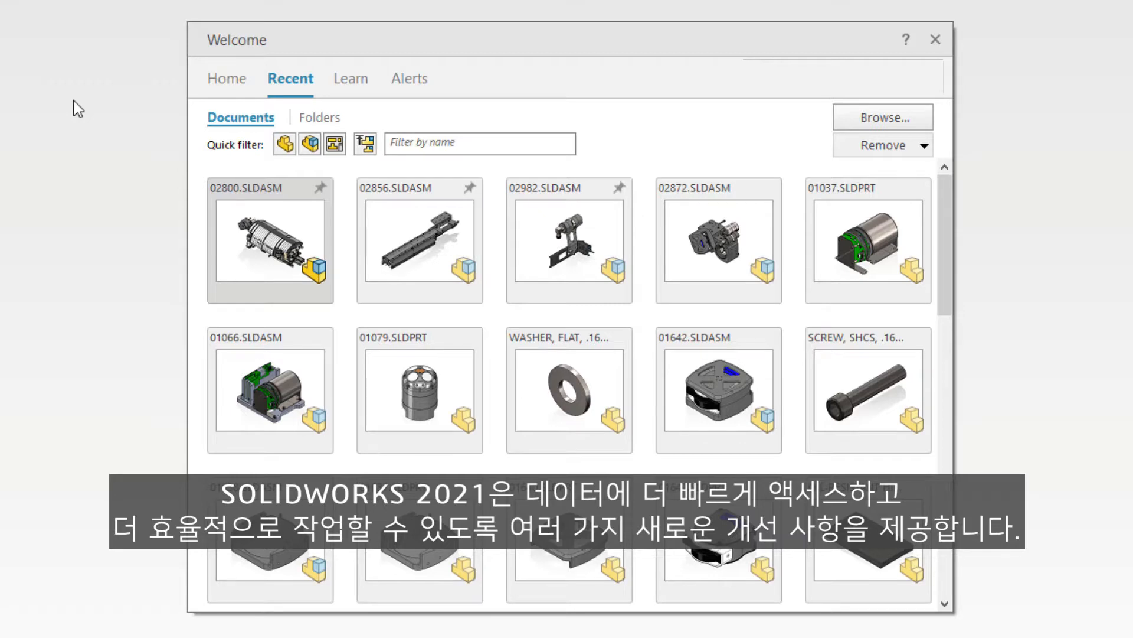
# Open 02800.SLDASM from the Recent documents in Lightweight mode.
pyautogui.click(270, 241)
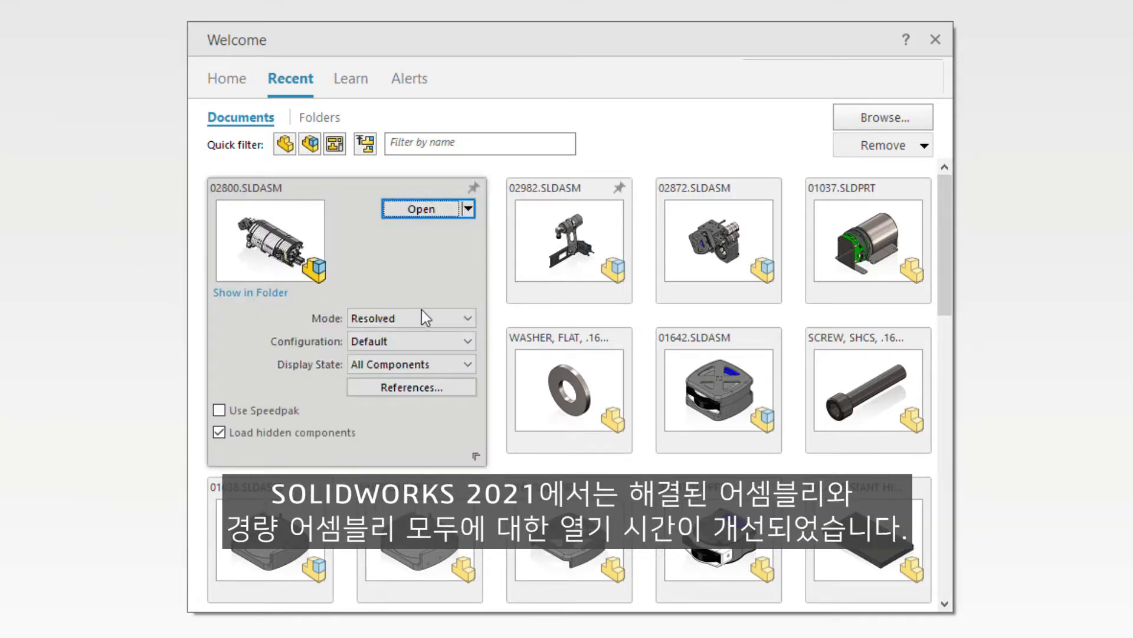
pyautogui.click(411, 318)
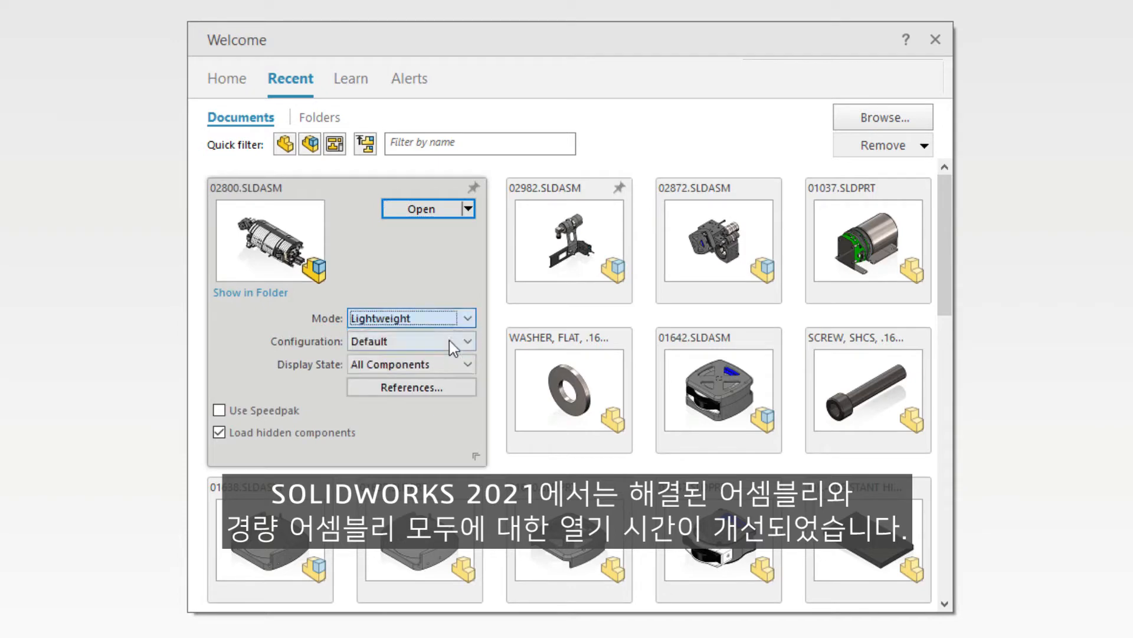
pyautogui.click(421, 209)
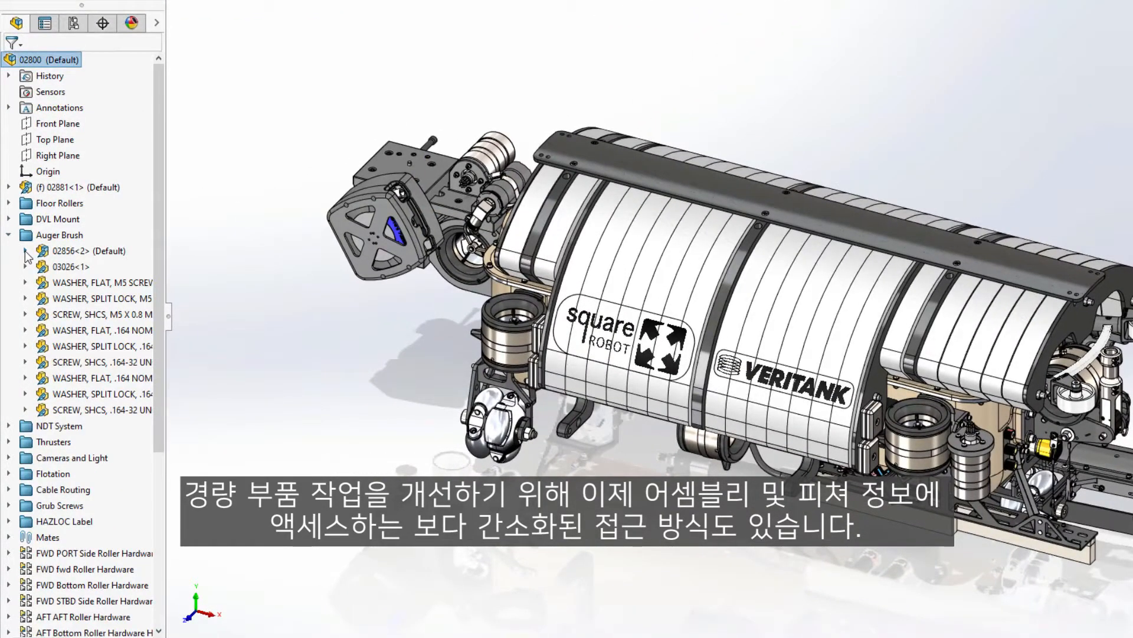
# Expand 02856 and its Brushroll folder, then open 02856 as its own assembly.
pyautogui.click(26, 251)
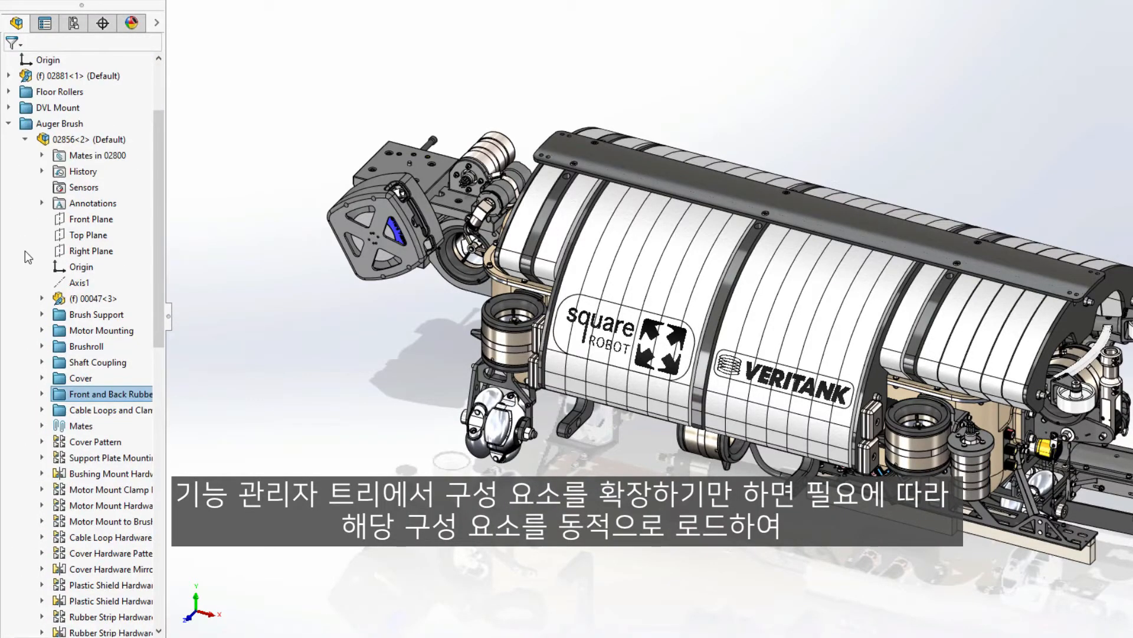
pyautogui.click(42, 346)
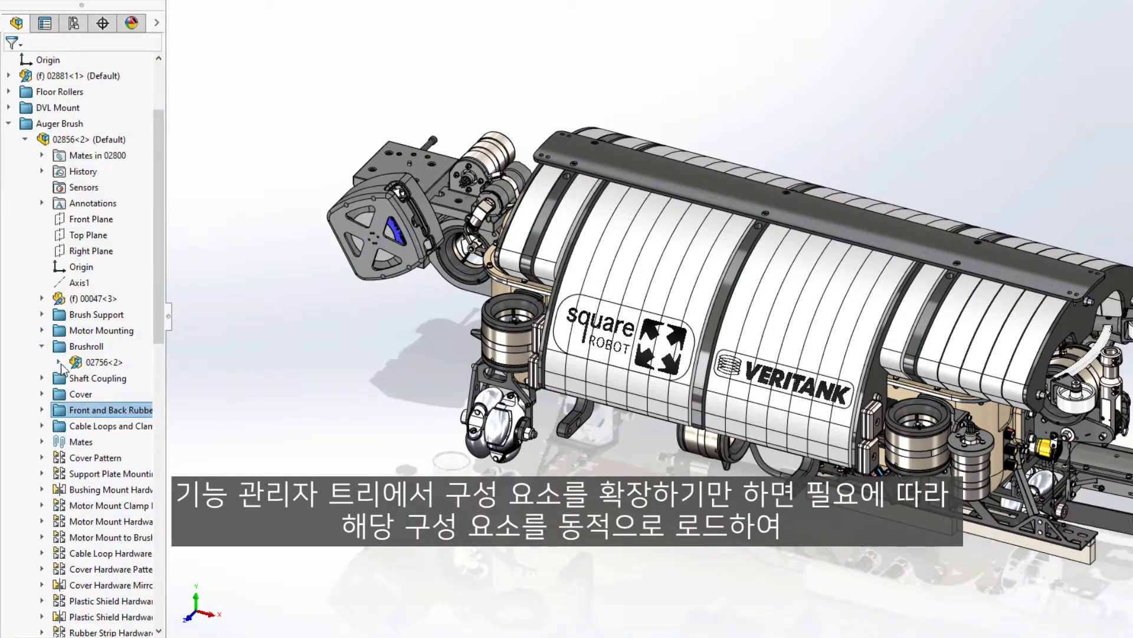
pyautogui.click(68, 362)
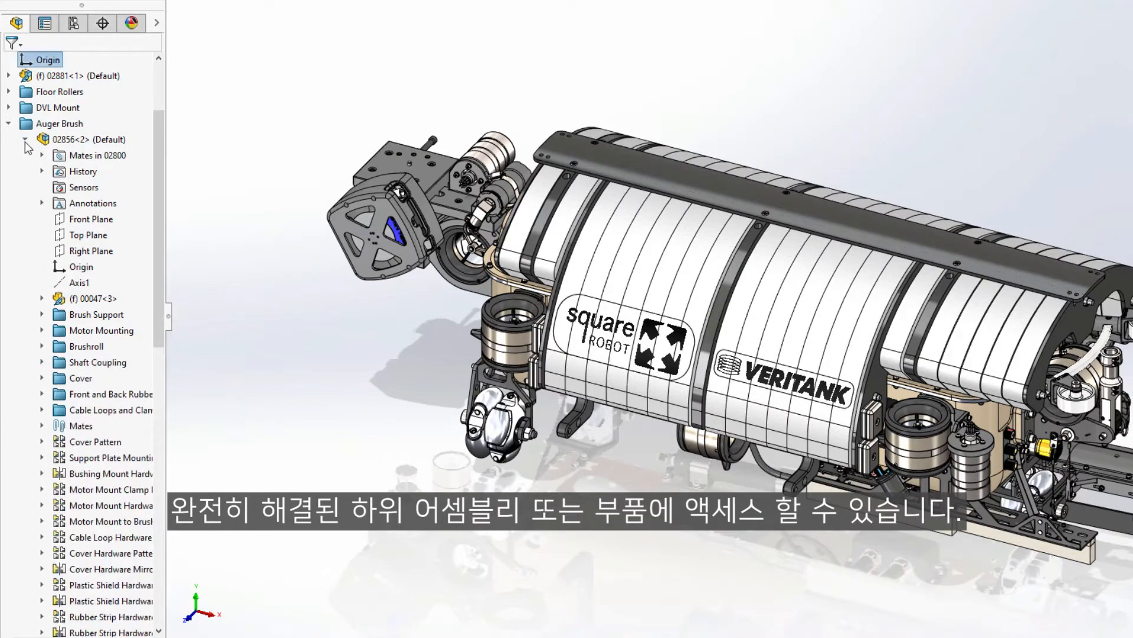
pyautogui.rightClick(88, 139)
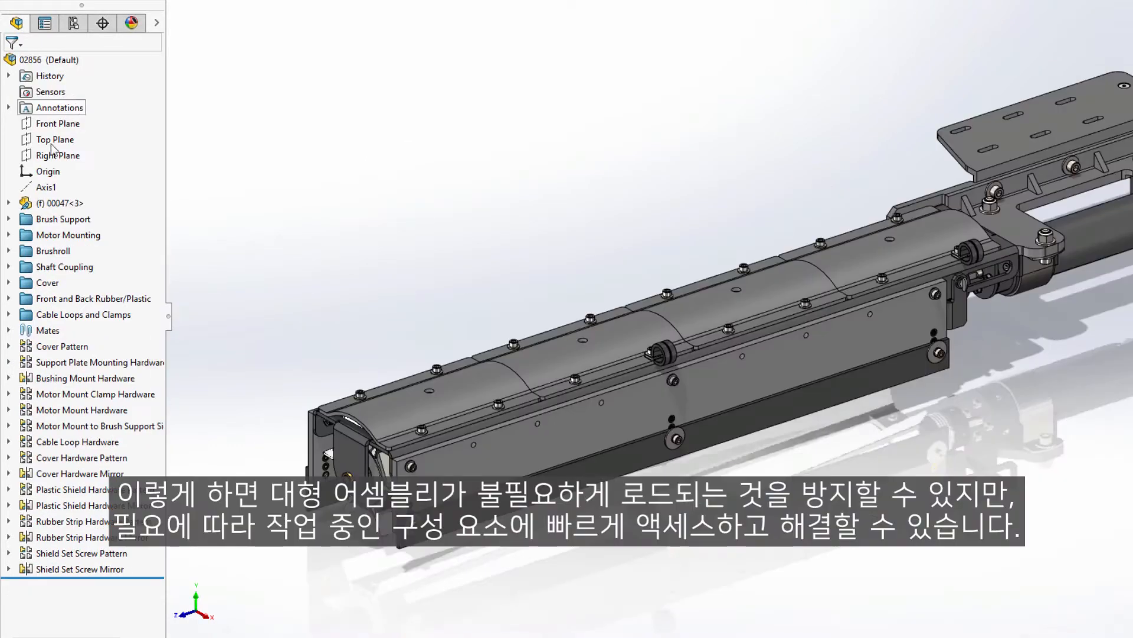
# Browse the Brushroll folder, 02756 subassembly and 02866 part, then collapse them.
pyautogui.click(9, 250)
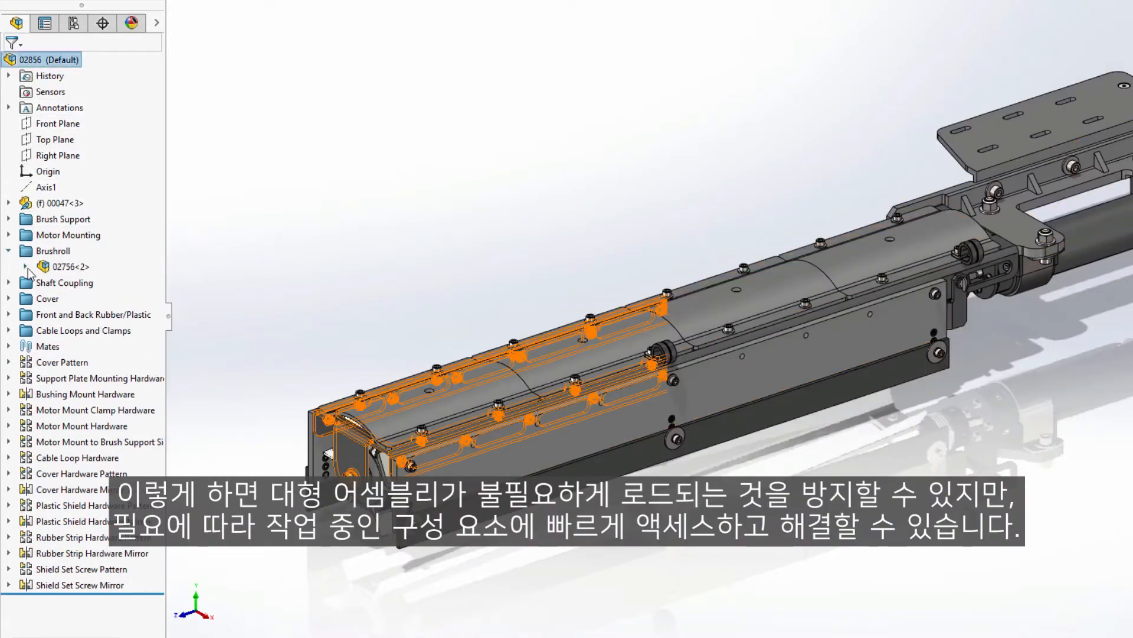
pyautogui.click(26, 266)
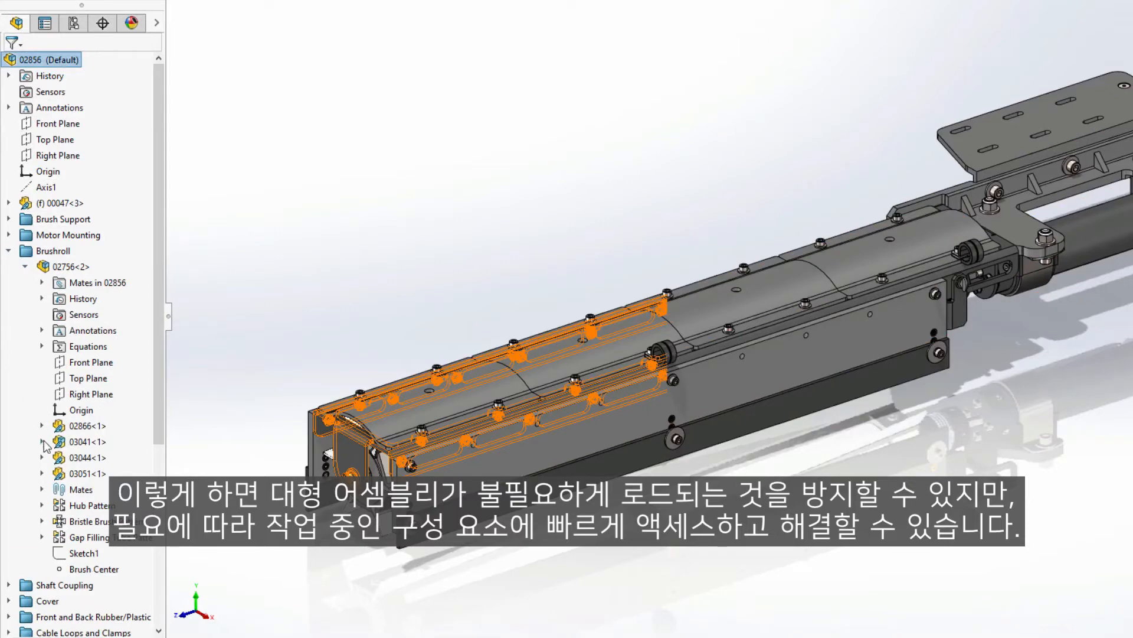
pyautogui.click(41, 425)
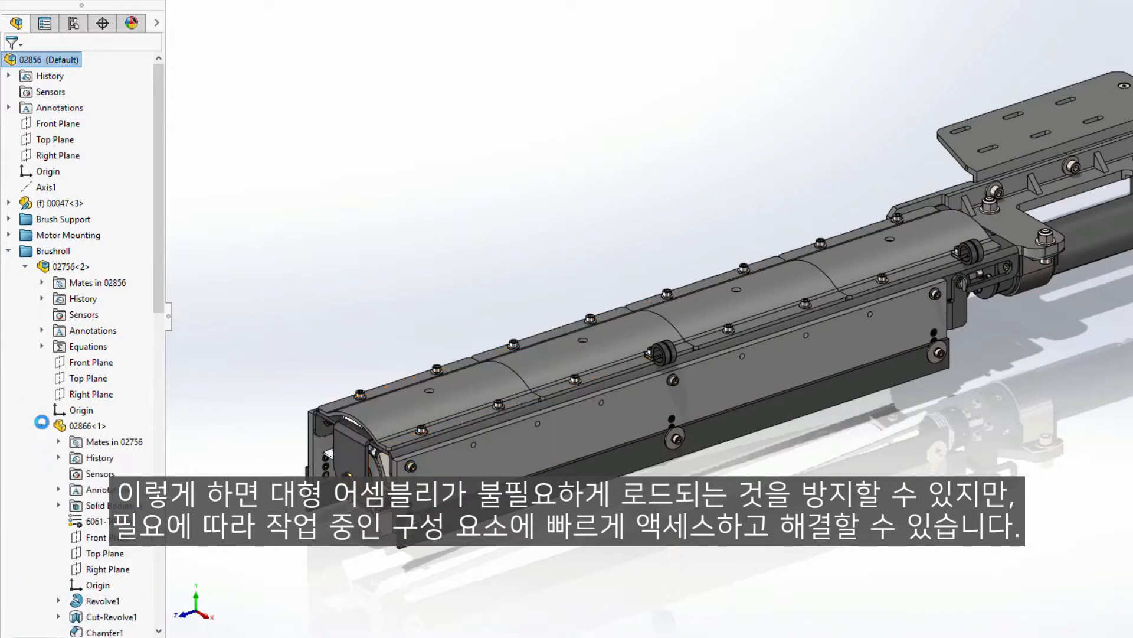
pyautogui.click(42, 425)
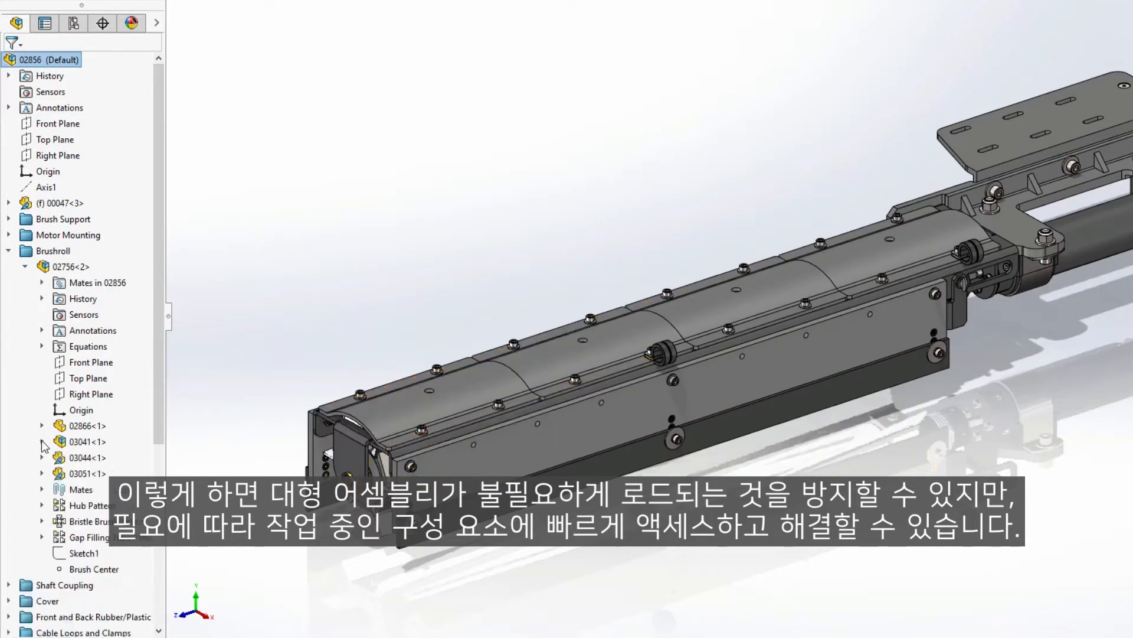
pyautogui.click(9, 251)
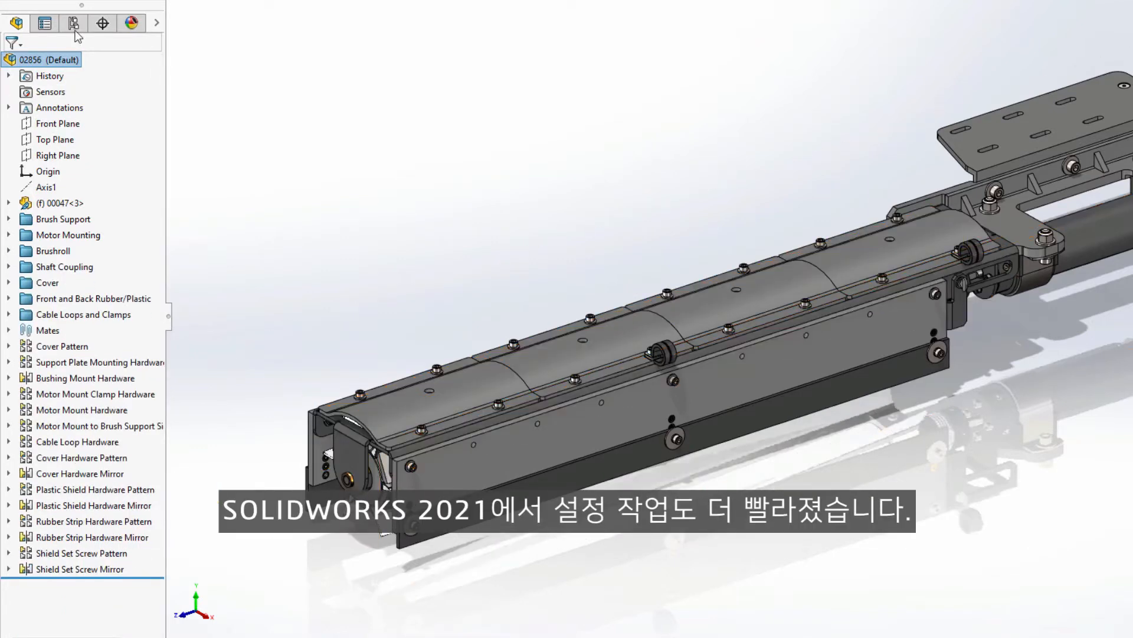
pyautogui.click(74, 22)
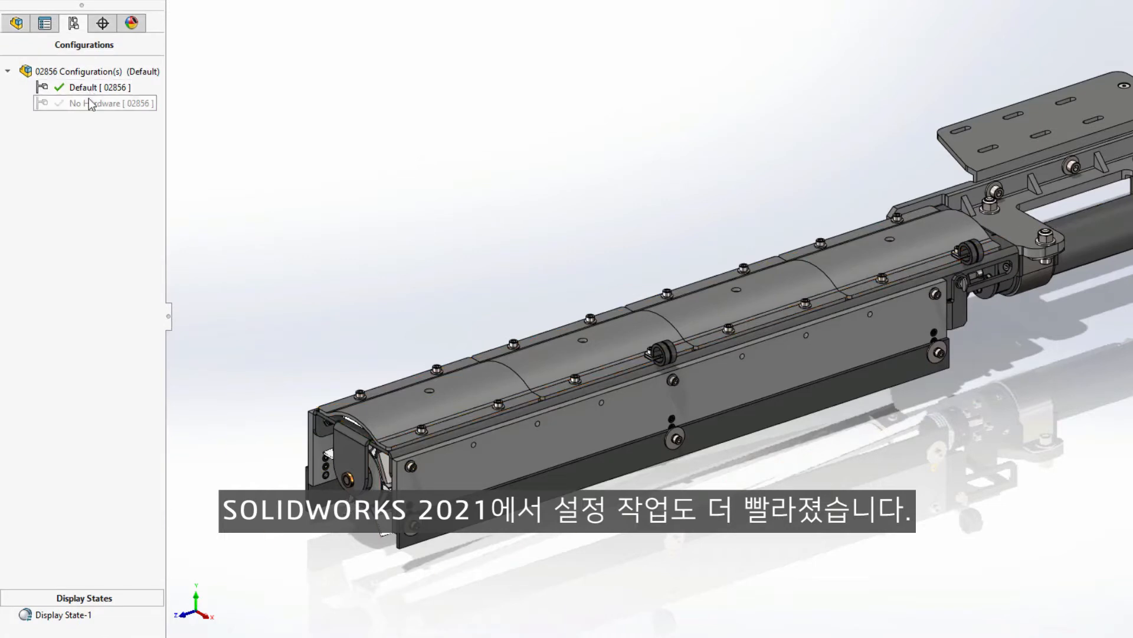
pyautogui.doubleClick(95, 102)
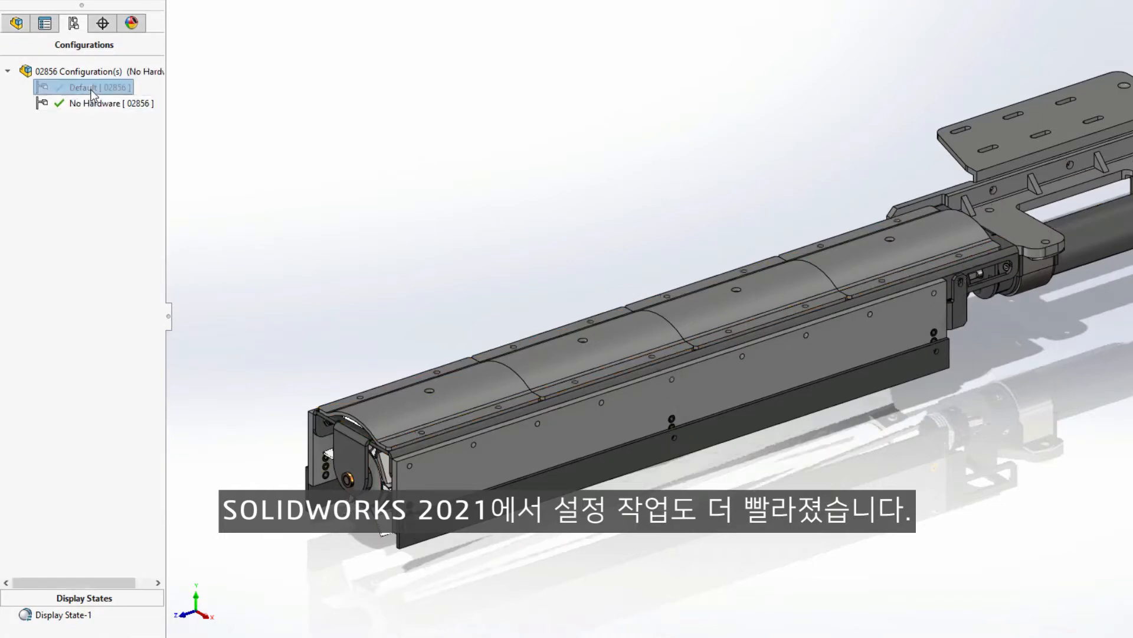
pyautogui.doubleClick(84, 86)
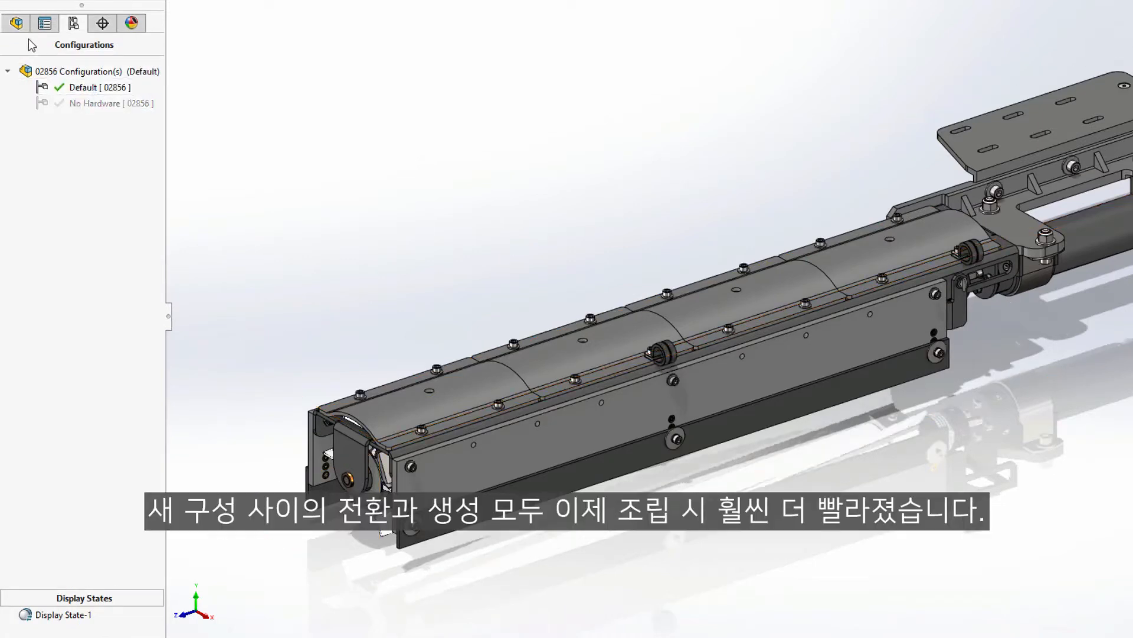
pyautogui.click(16, 22)
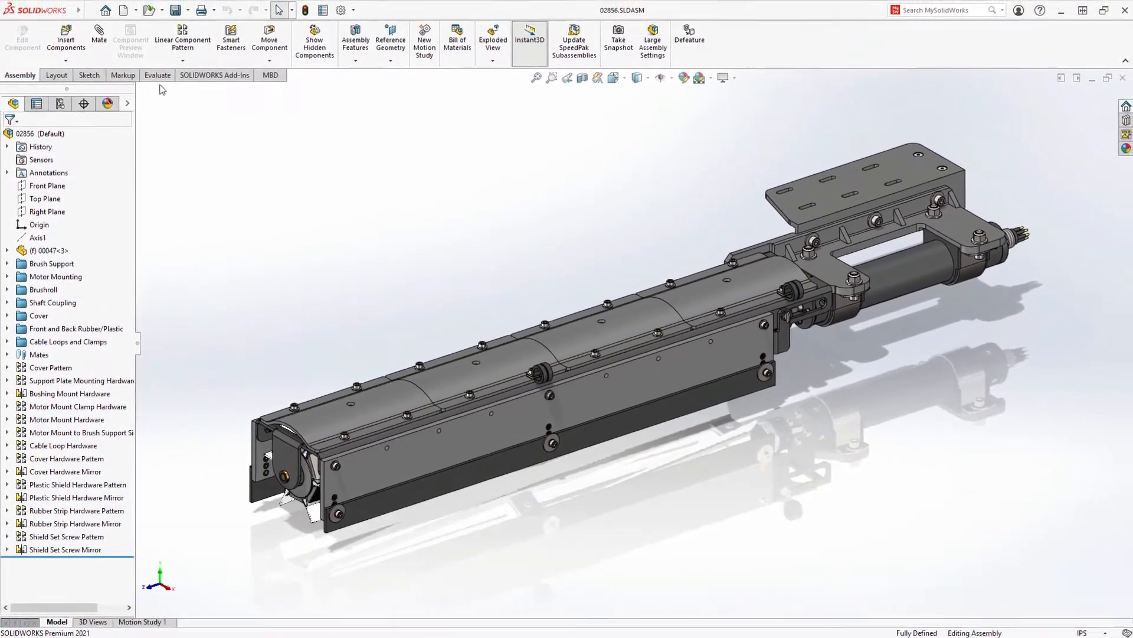
# Run Performance Evaluation, expand Rebuild Performance, and list the circular reference files.
pyautogui.click(157, 75)
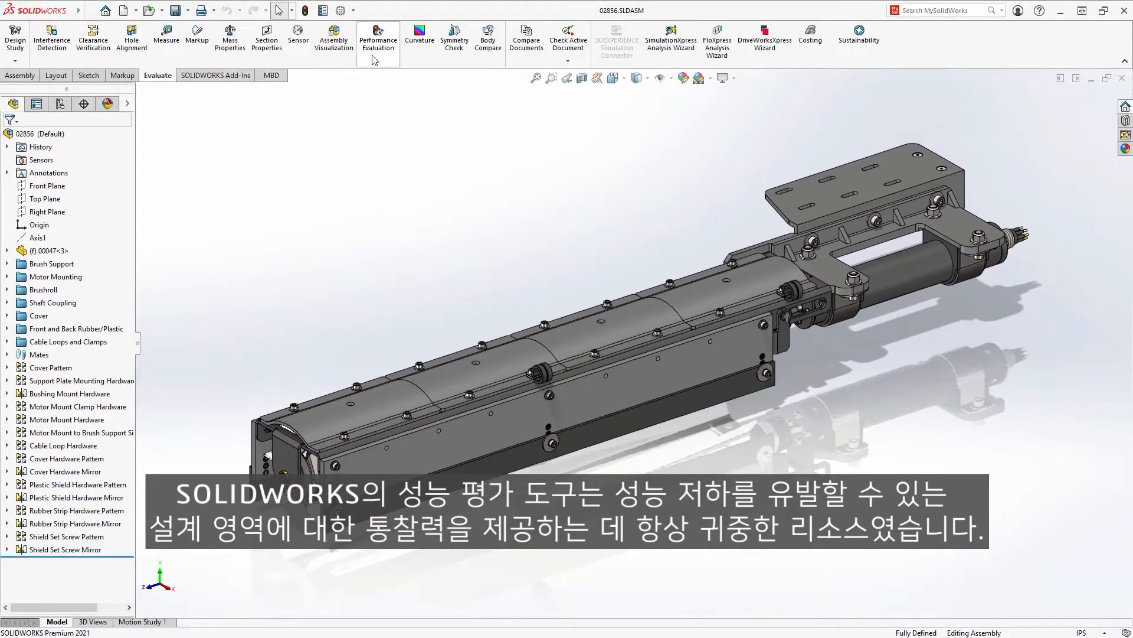
pyautogui.click(378, 36)
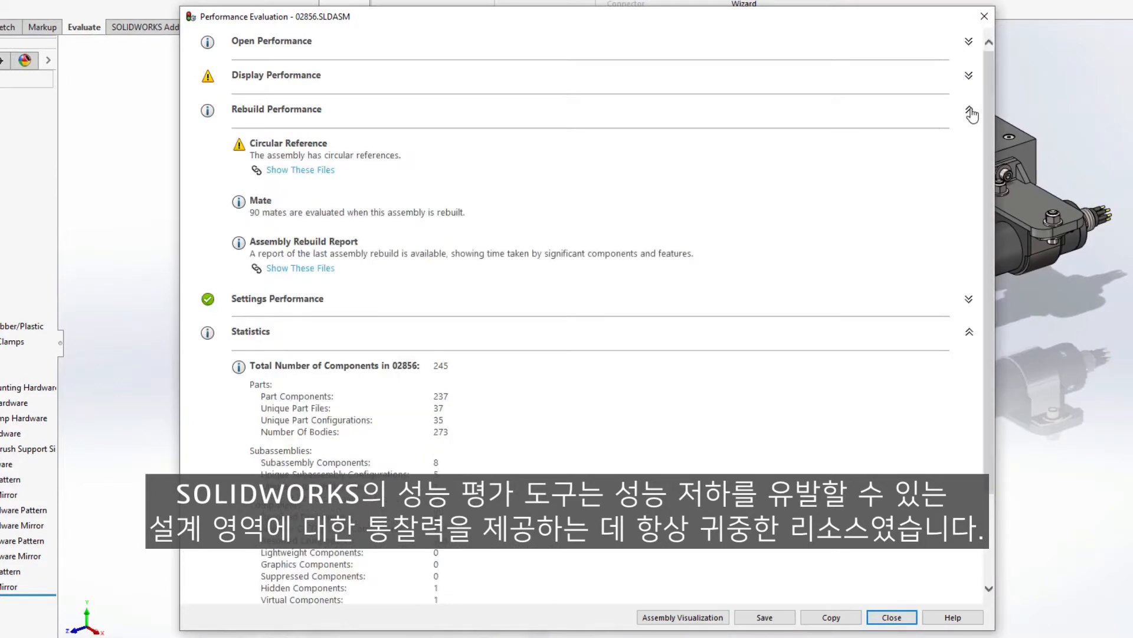
pyautogui.click(969, 109)
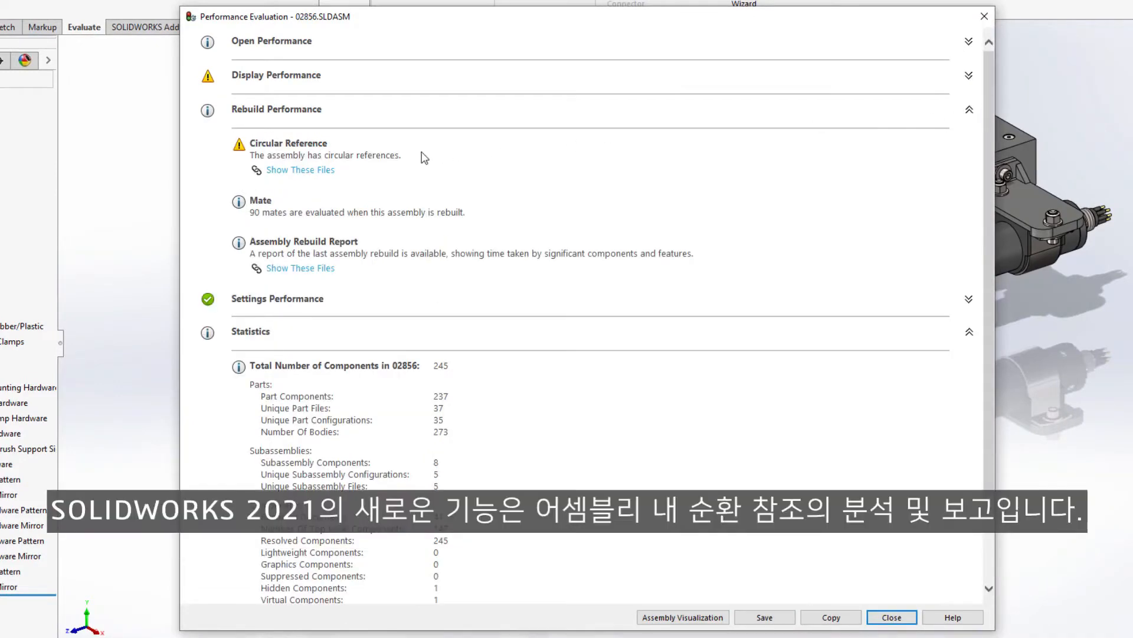
pyautogui.click(299, 169)
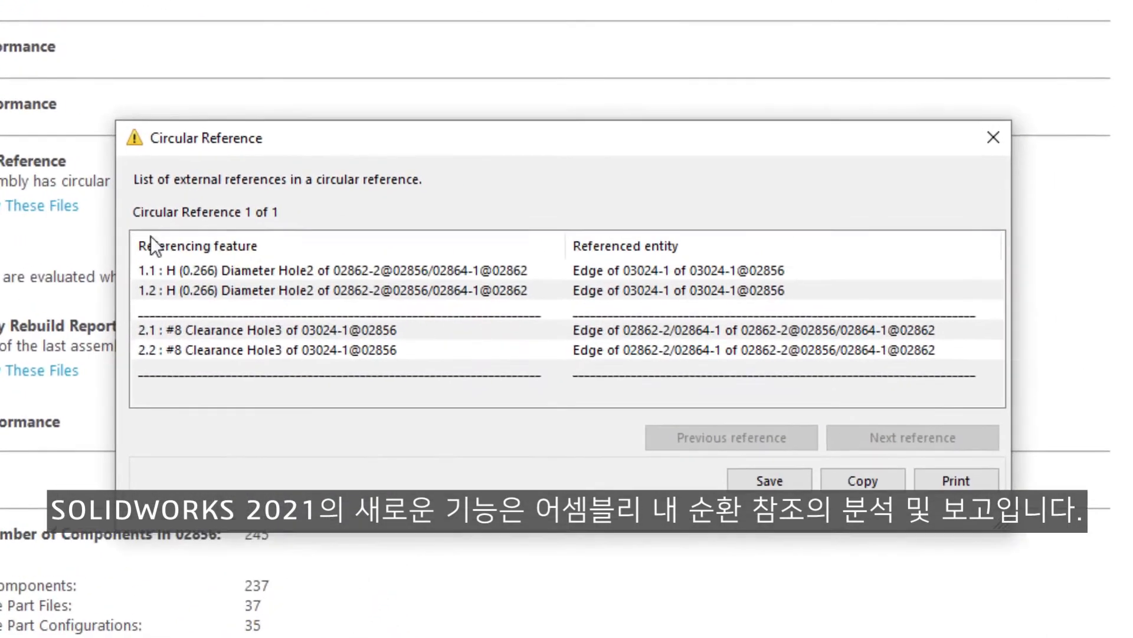
# Inspect the H Diameter Hole2 and #8 Clearance Hole3 references, then close the report.
pyautogui.click(326, 290)
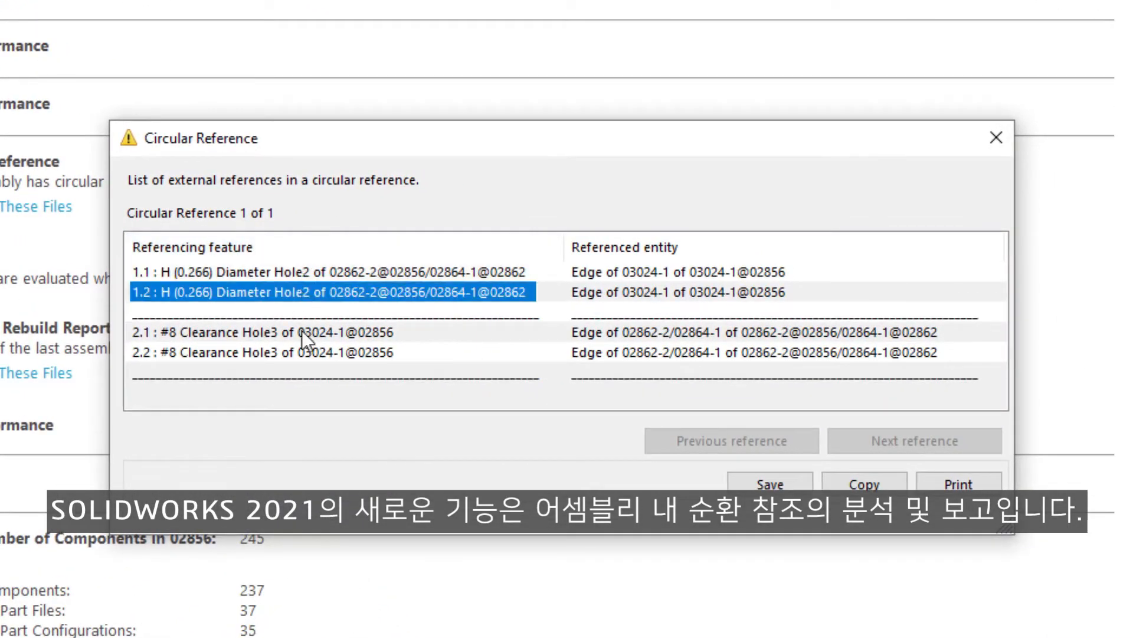
pyautogui.click(268, 353)
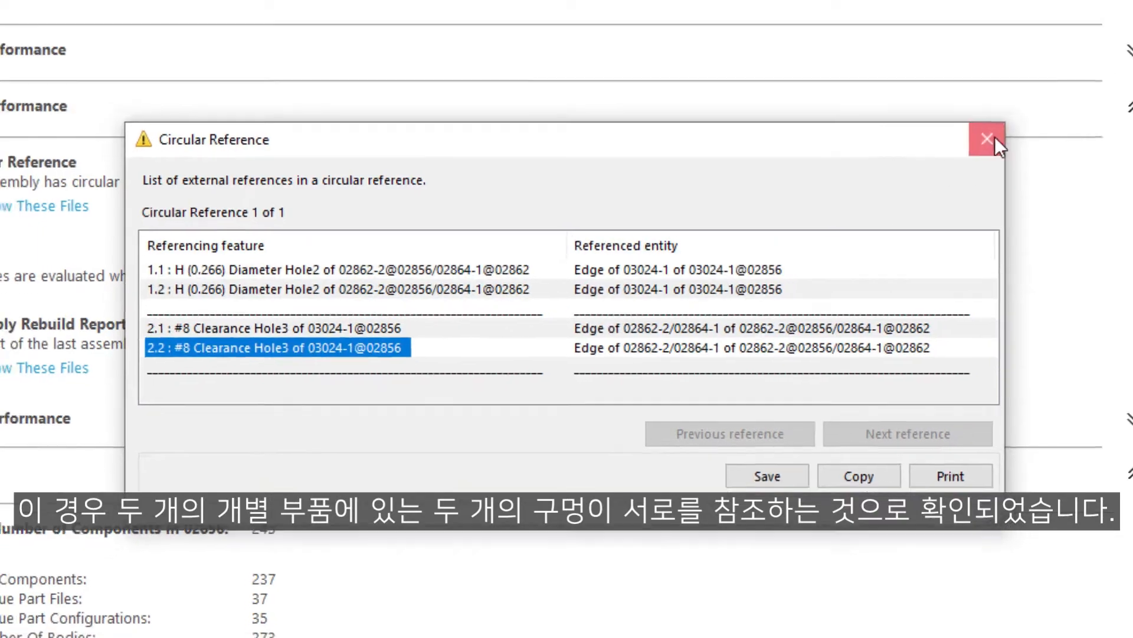
pyautogui.click(987, 138)
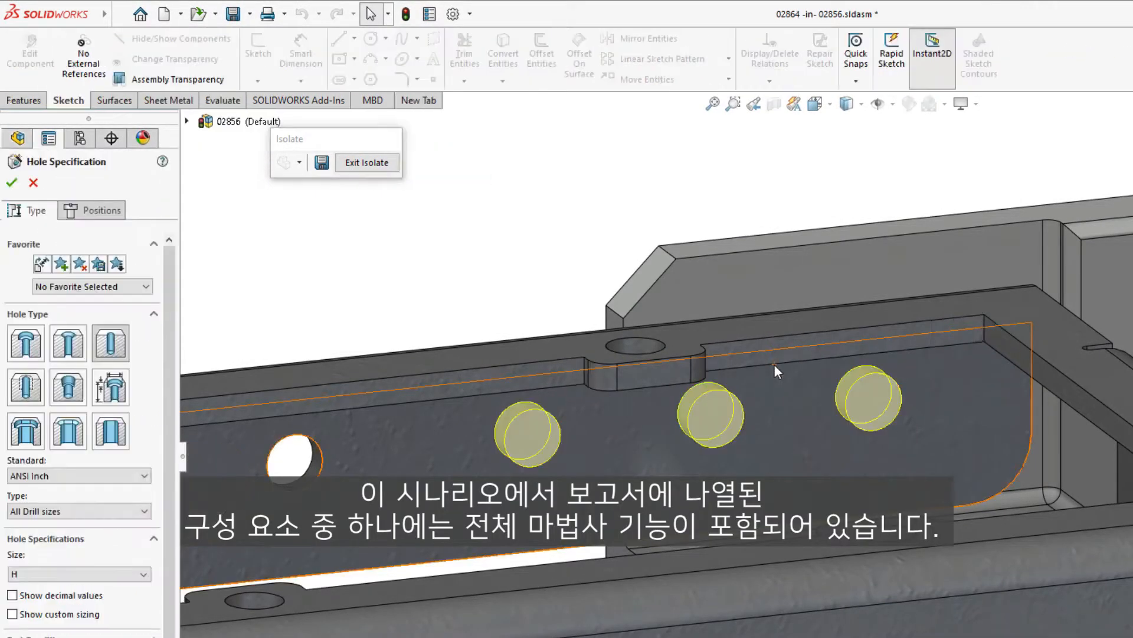
# Review Hole2's position sketch relations, highlighting Concentric7 and Concentric8.
pyautogui.click(101, 210)
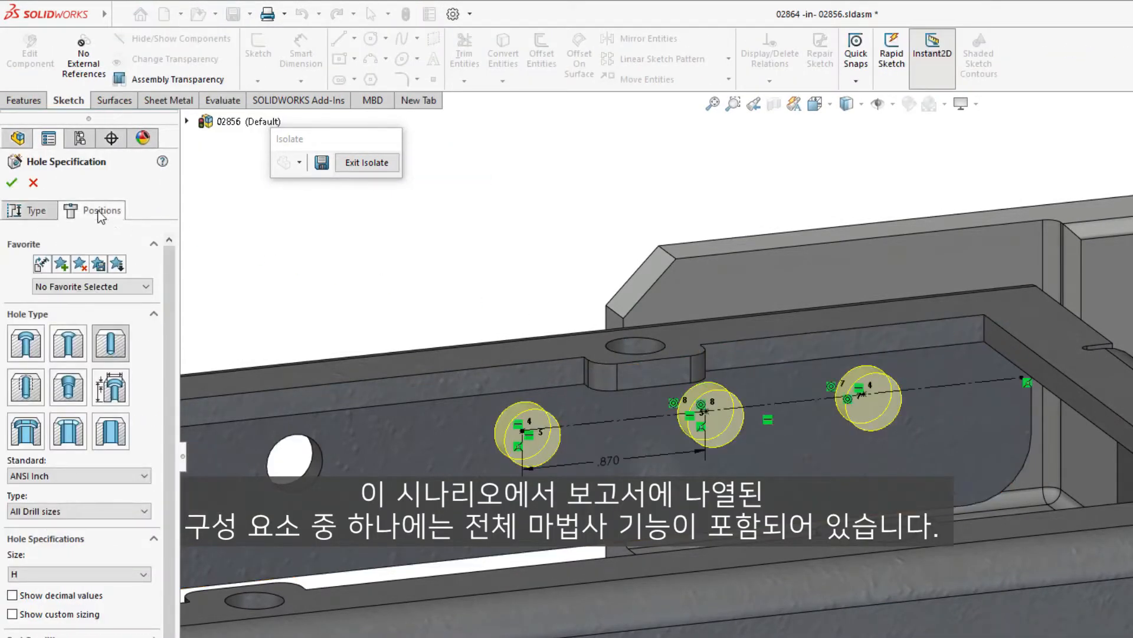
pyautogui.click(93, 210)
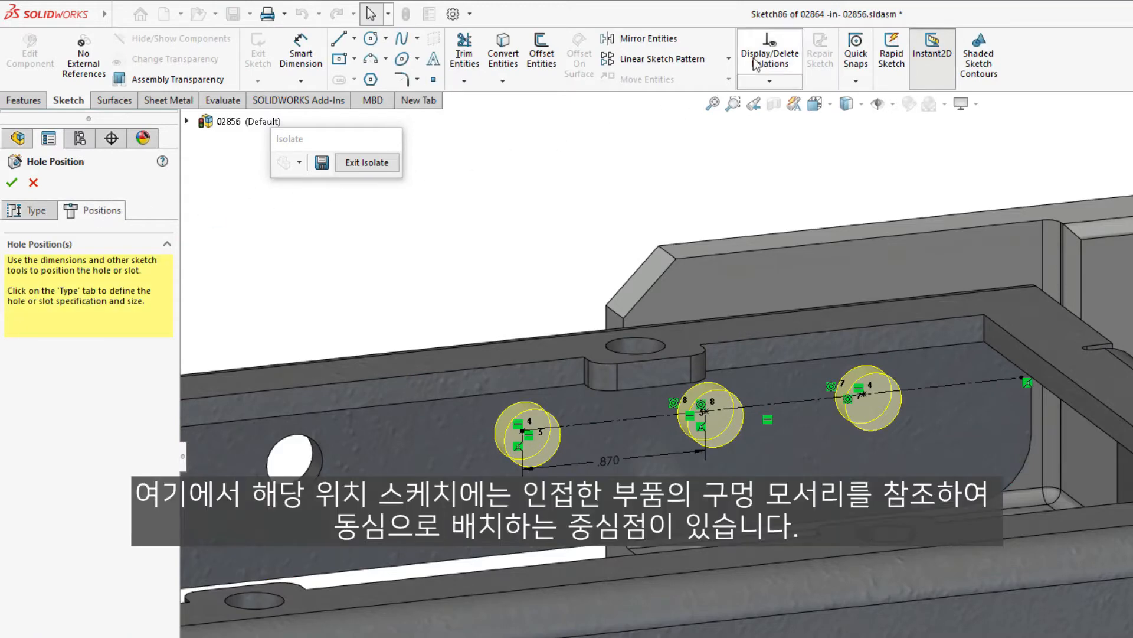
pyautogui.click(770, 55)
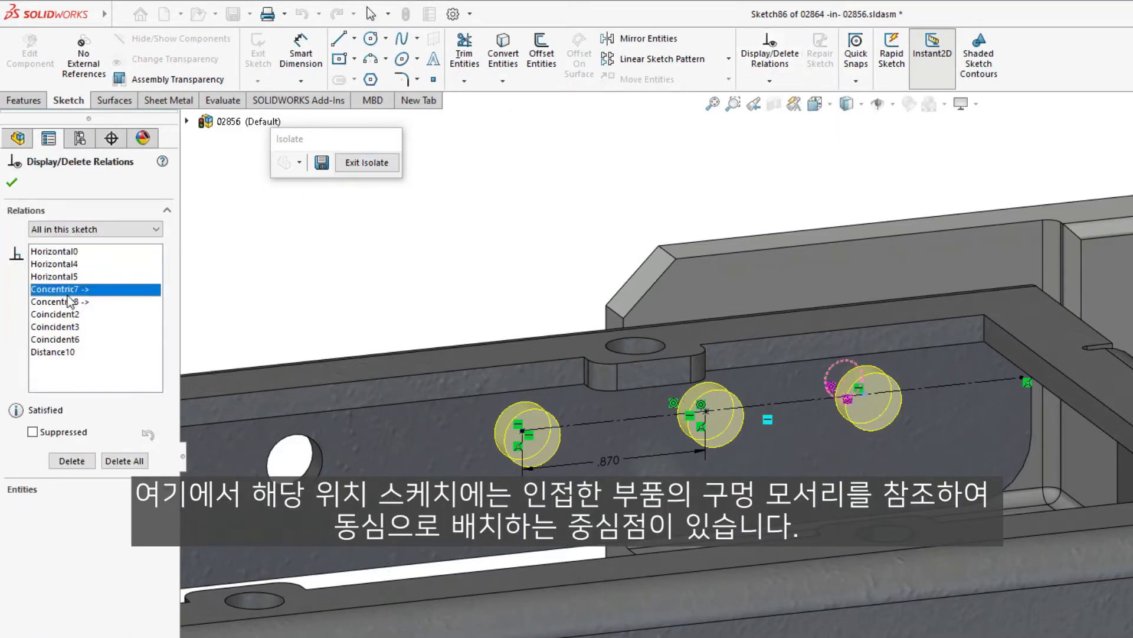
pyautogui.click(61, 302)
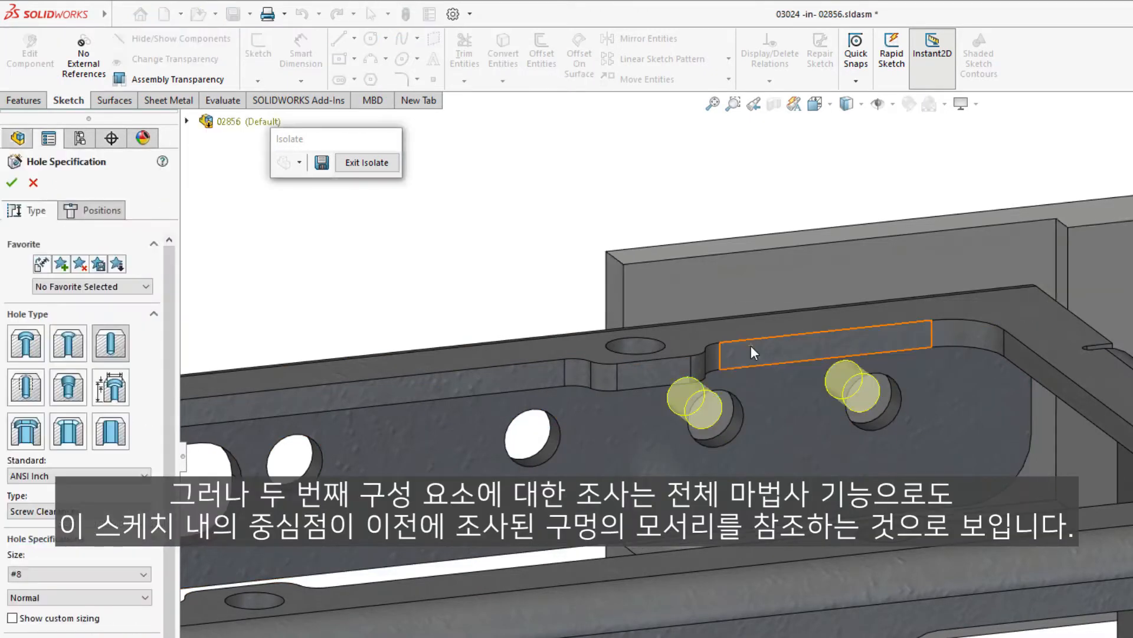
# Show the clearance hole's position sketch relations and highlight Concentric2.
pyautogui.click(92, 210)
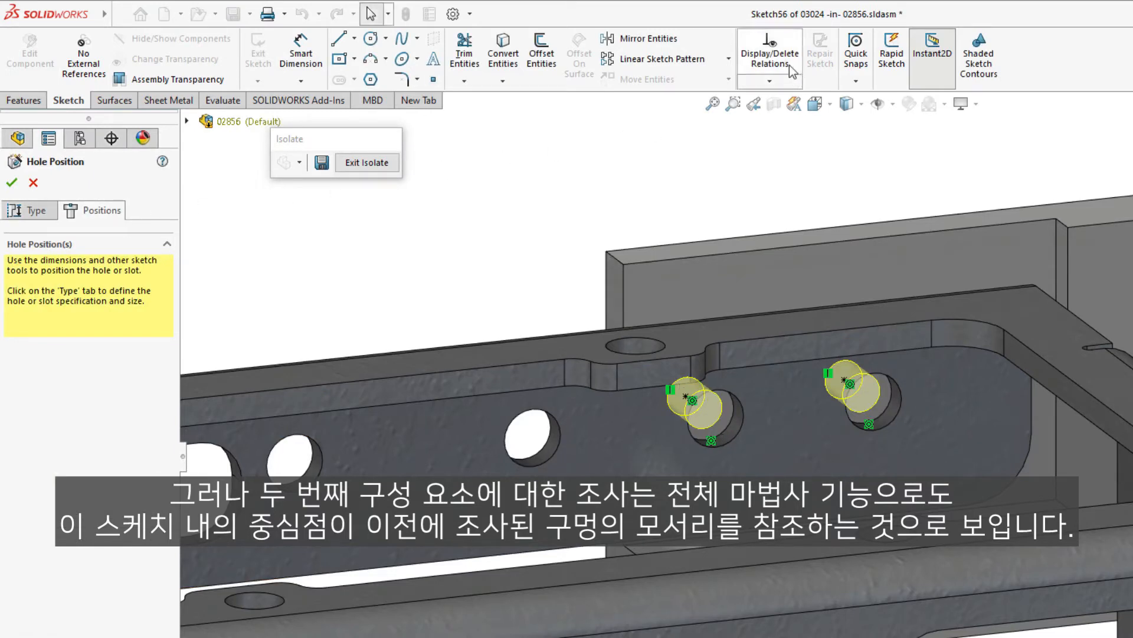
pyautogui.click(769, 54)
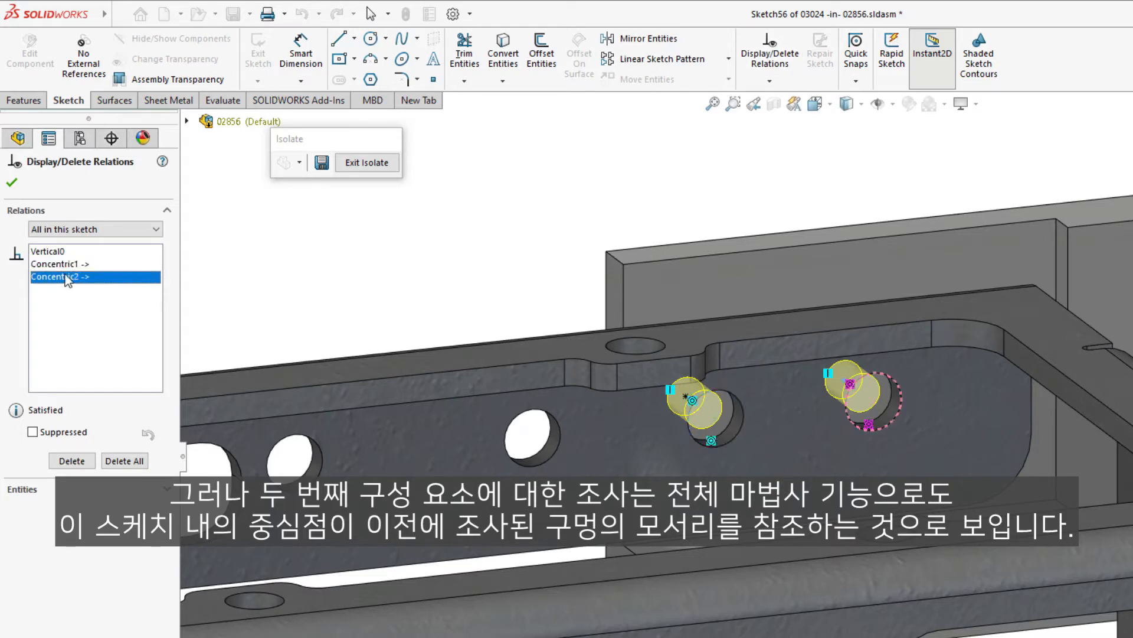
pyautogui.click(71, 461)
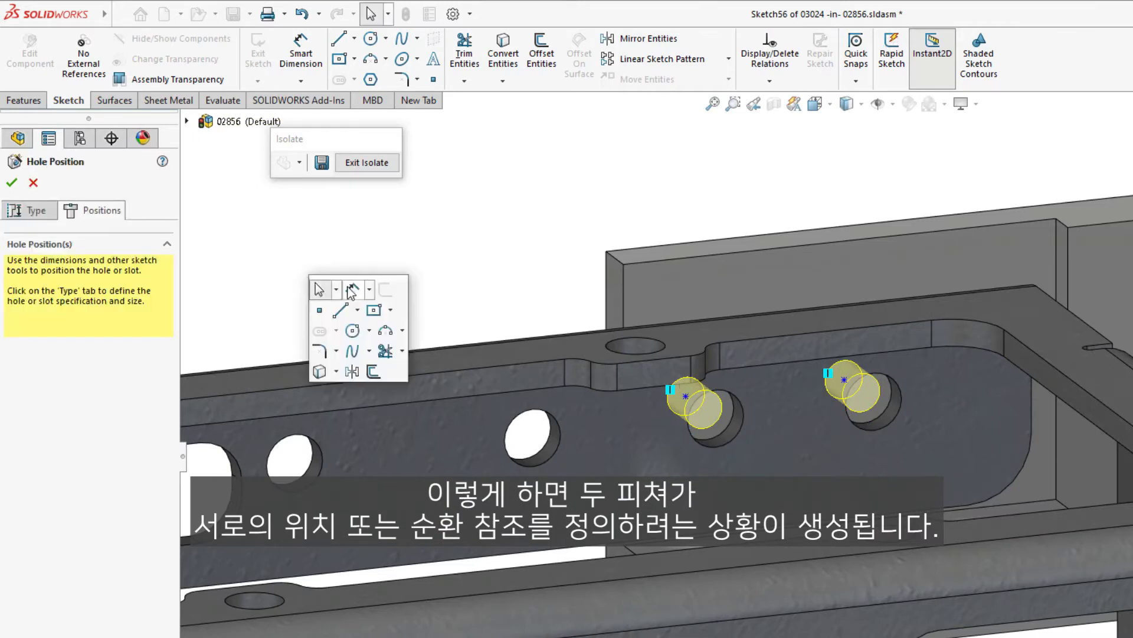
# Dimension the hole centres at 0.380, 0.750 and 0.710 in.
pyautogui.click(684, 396)
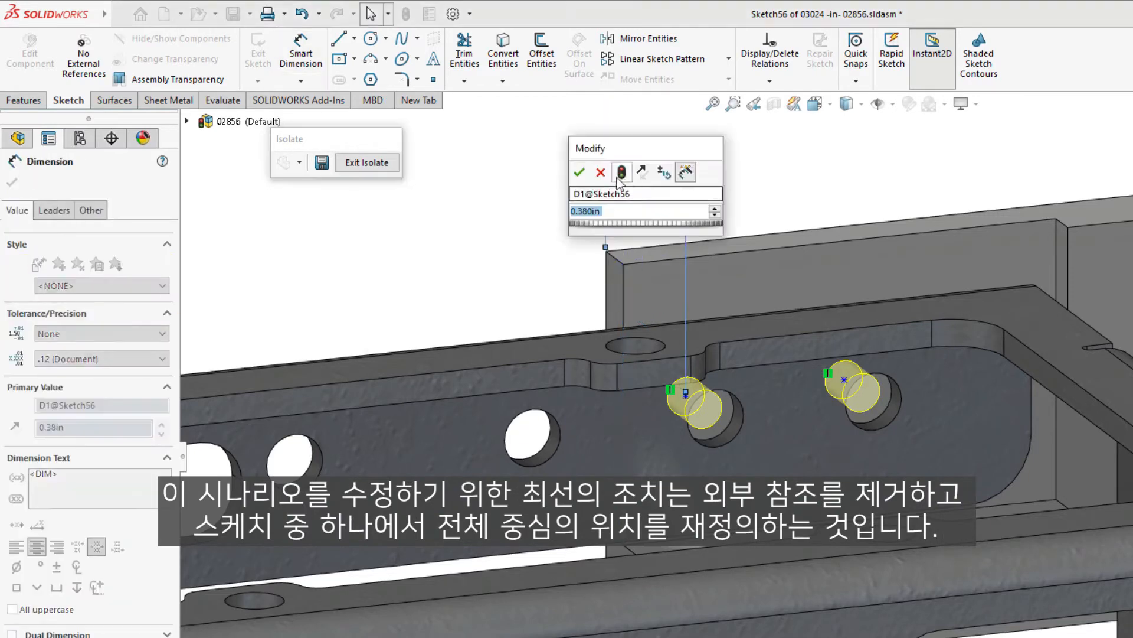
pyautogui.click(578, 172)
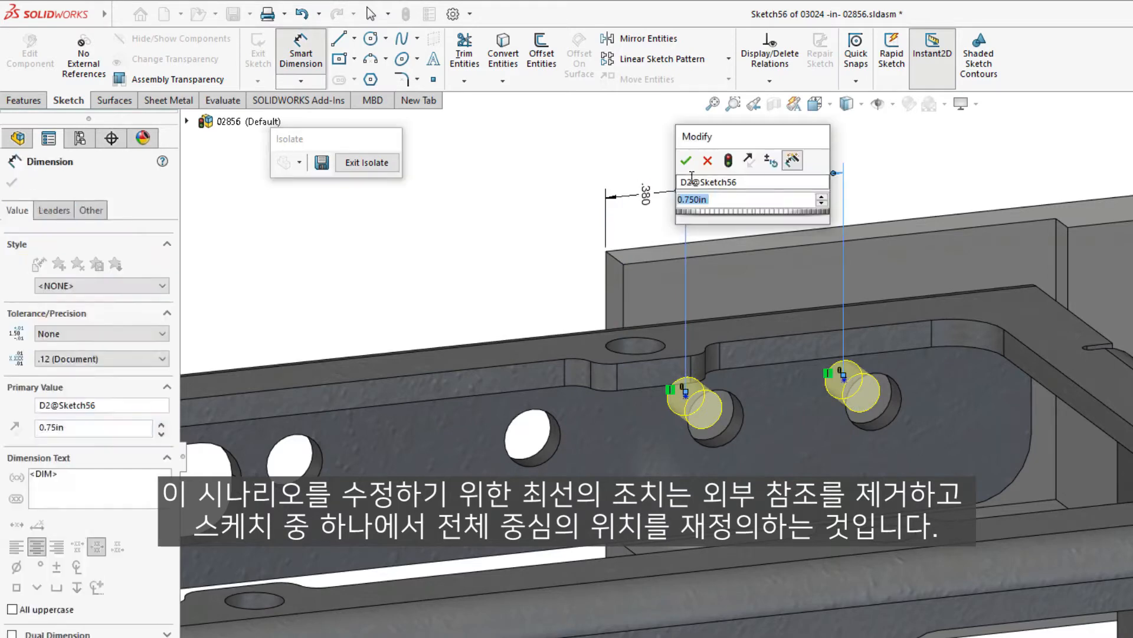
pyautogui.click(685, 160)
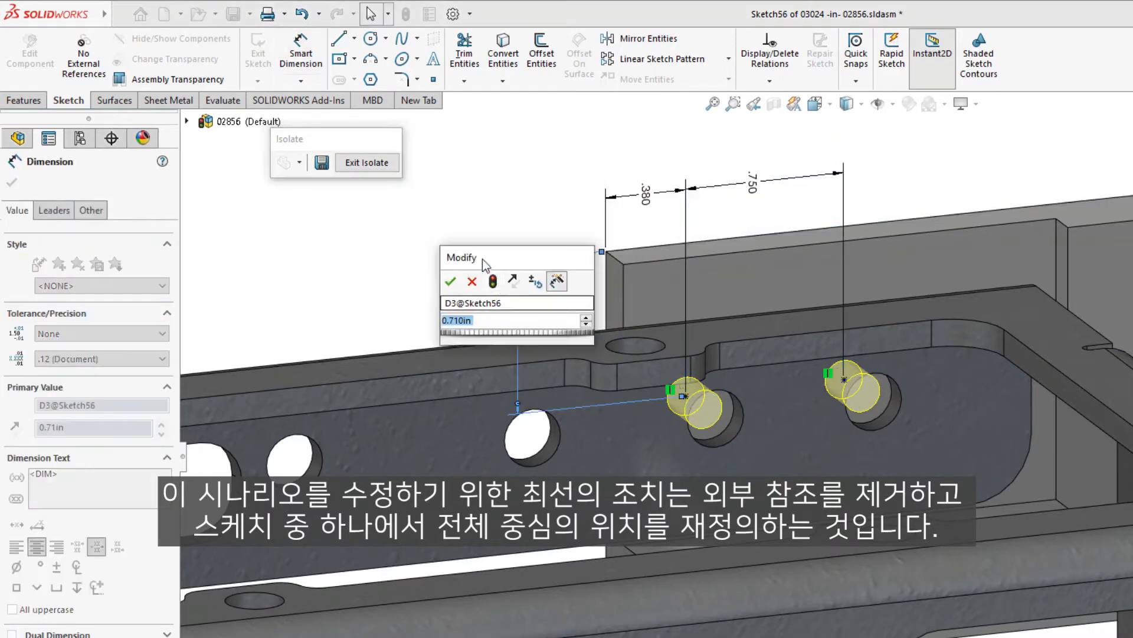
pyautogui.click(451, 282)
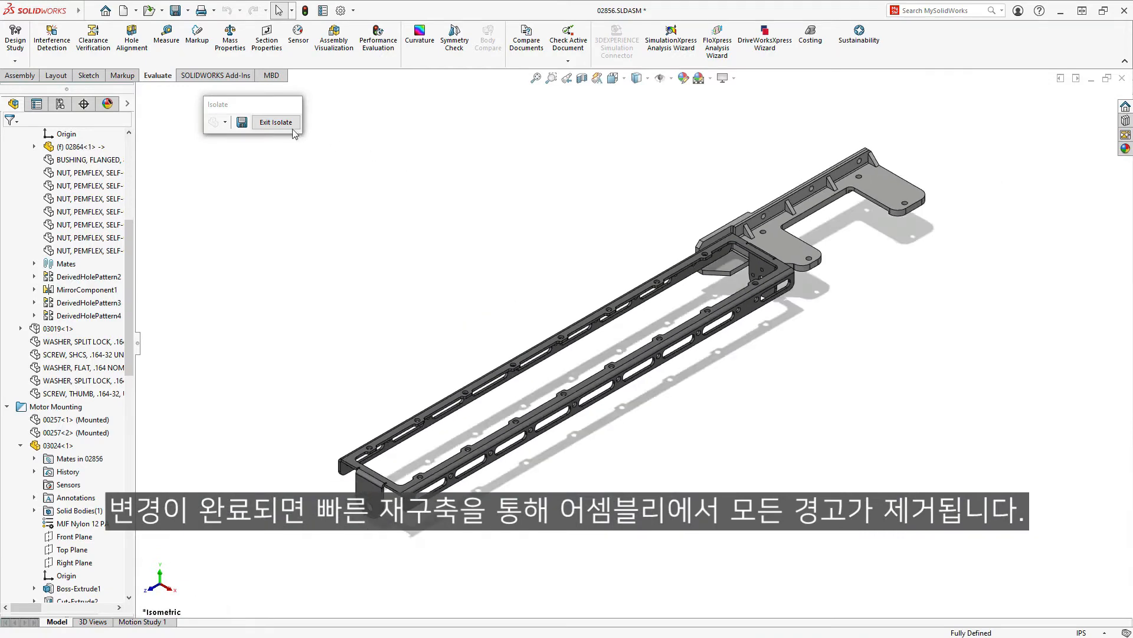
# Exit isolation back to the full 02856 assembly and launch Defeature.
pyautogui.click(276, 121)
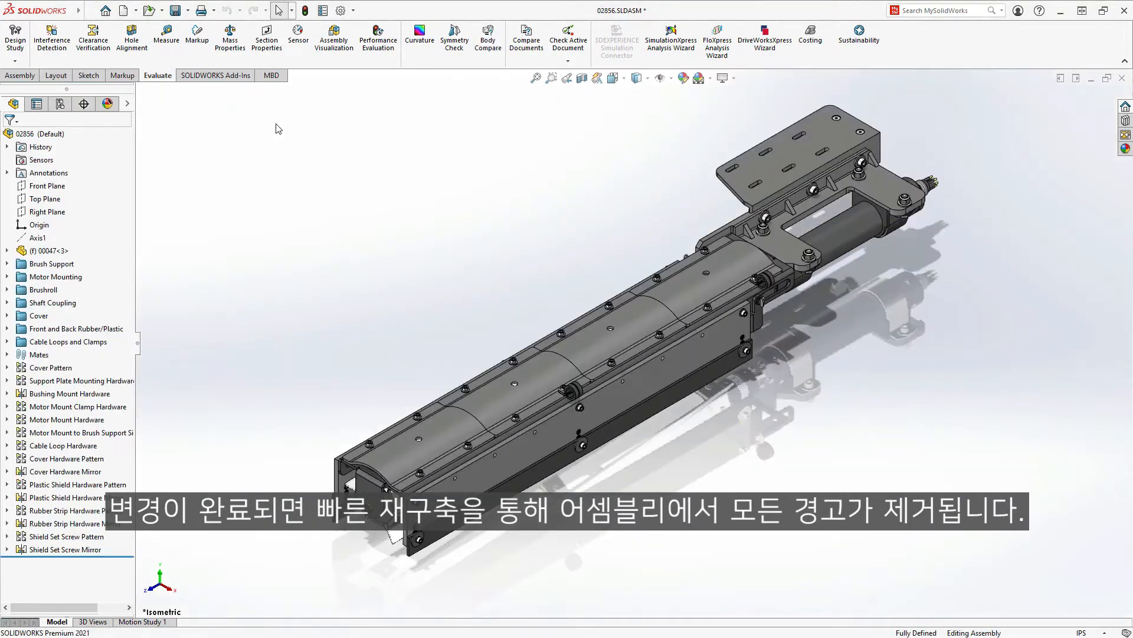
pyautogui.click(20, 75)
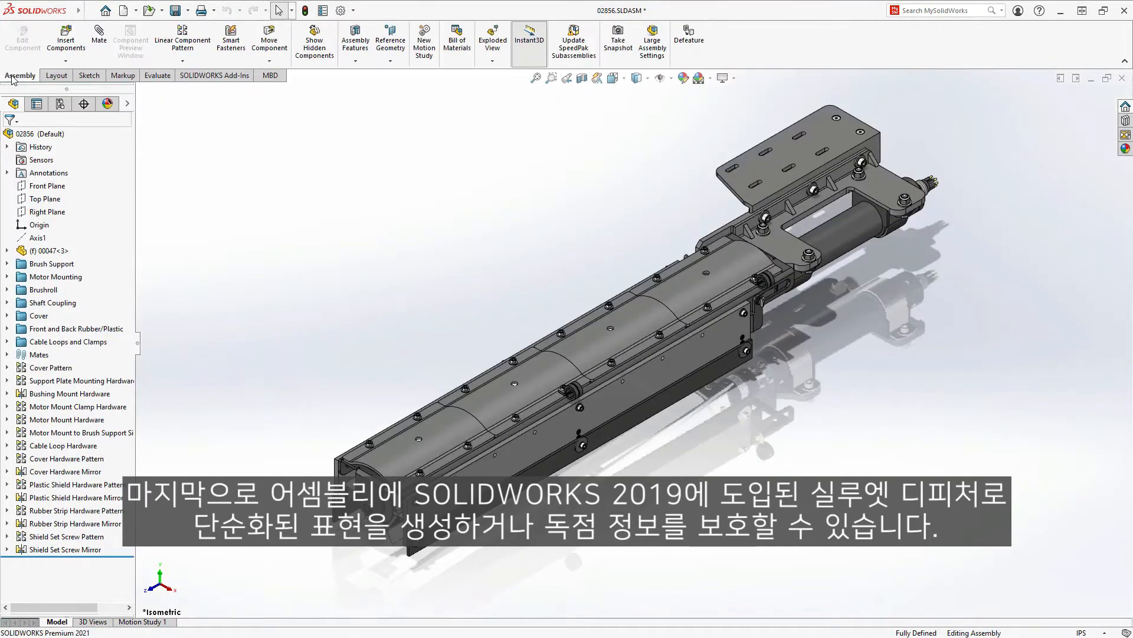
pyautogui.click(687, 36)
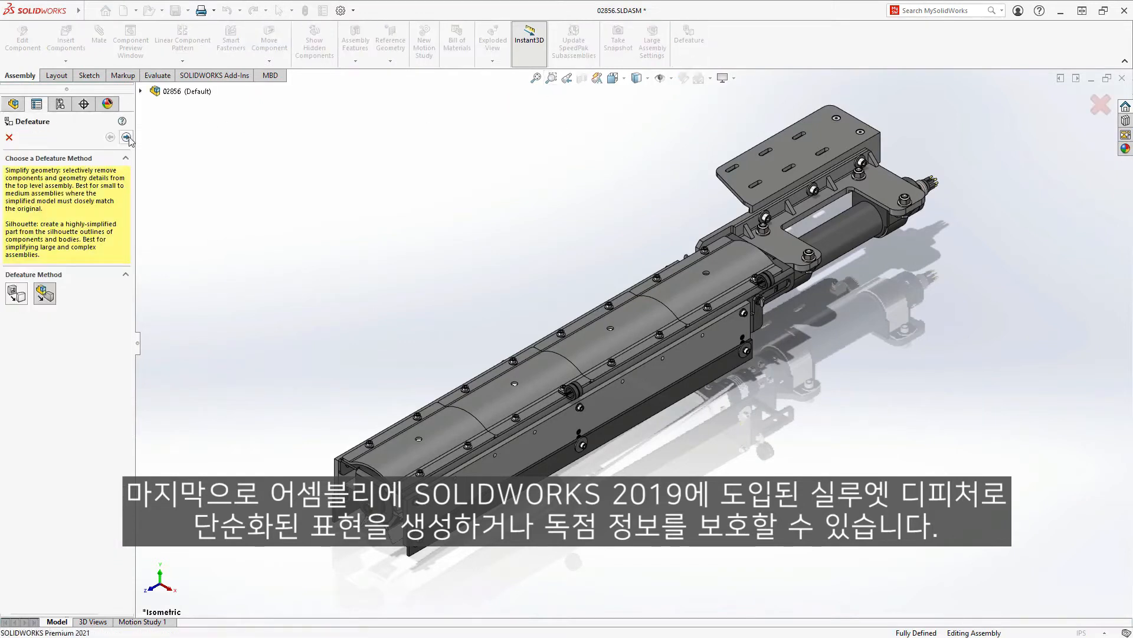
# Choose Silhouette and add the side strips and the motor as separate groups.
pyautogui.click(126, 137)
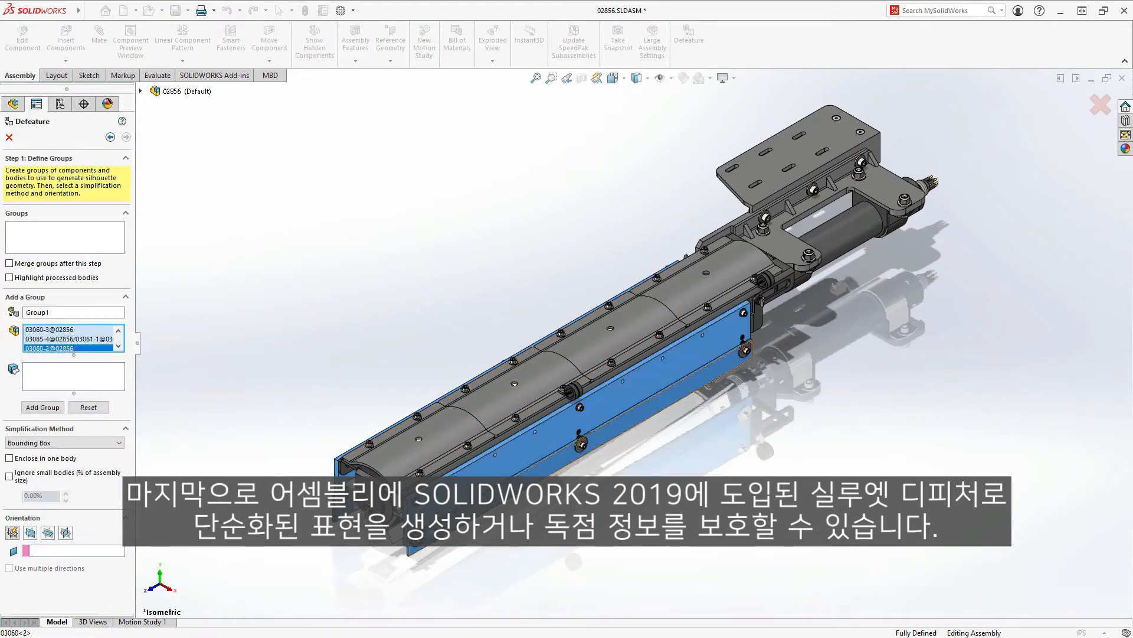
pyautogui.click(41, 406)
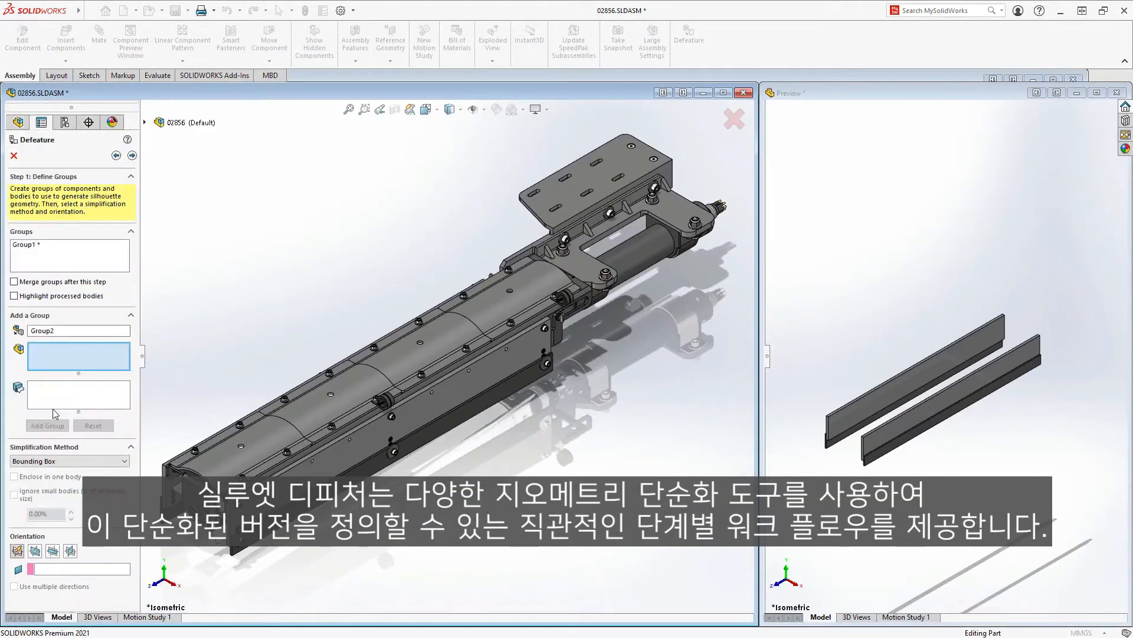
pyautogui.click(621, 268)
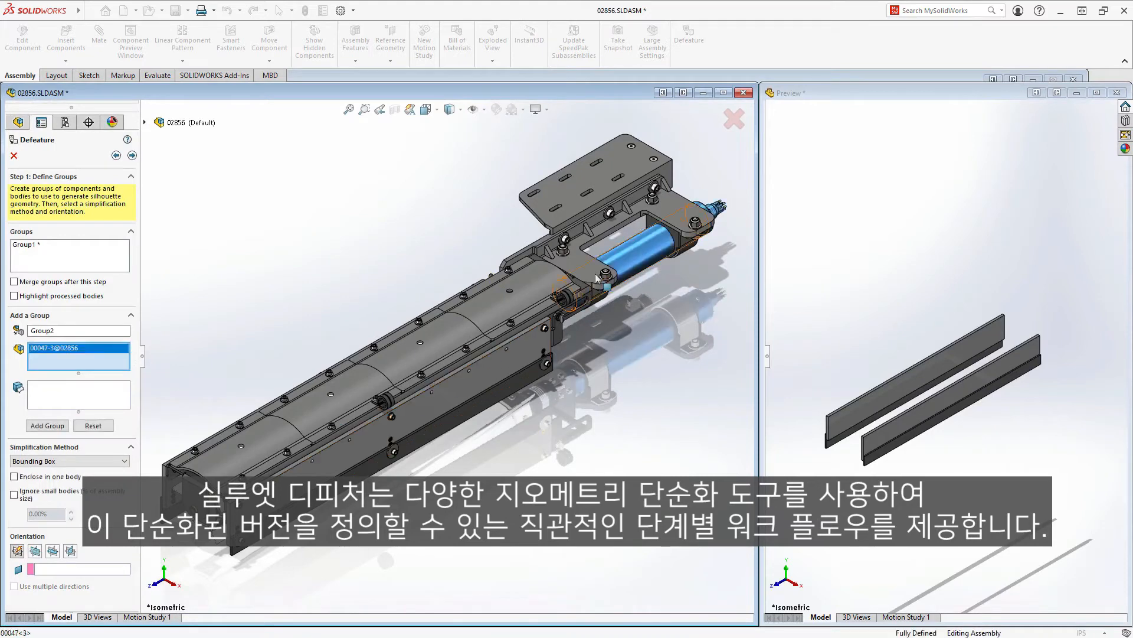
pyautogui.click(69, 460)
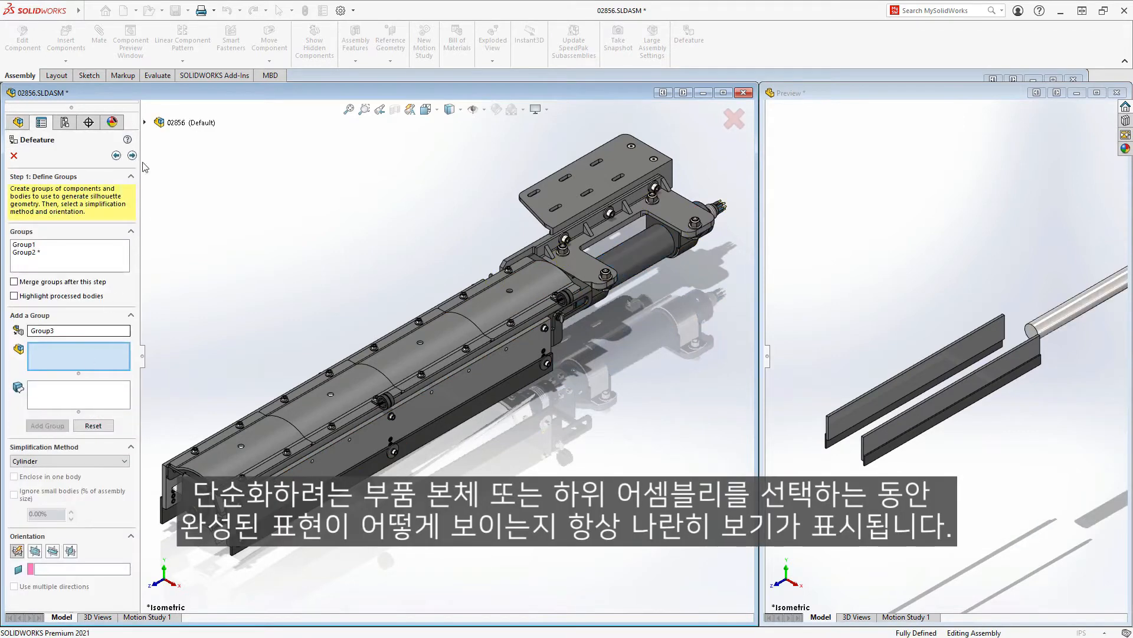
# Set the 02756 brushroll to a Polygon Outline enclosed in one body.
pyautogui.click(145, 122)
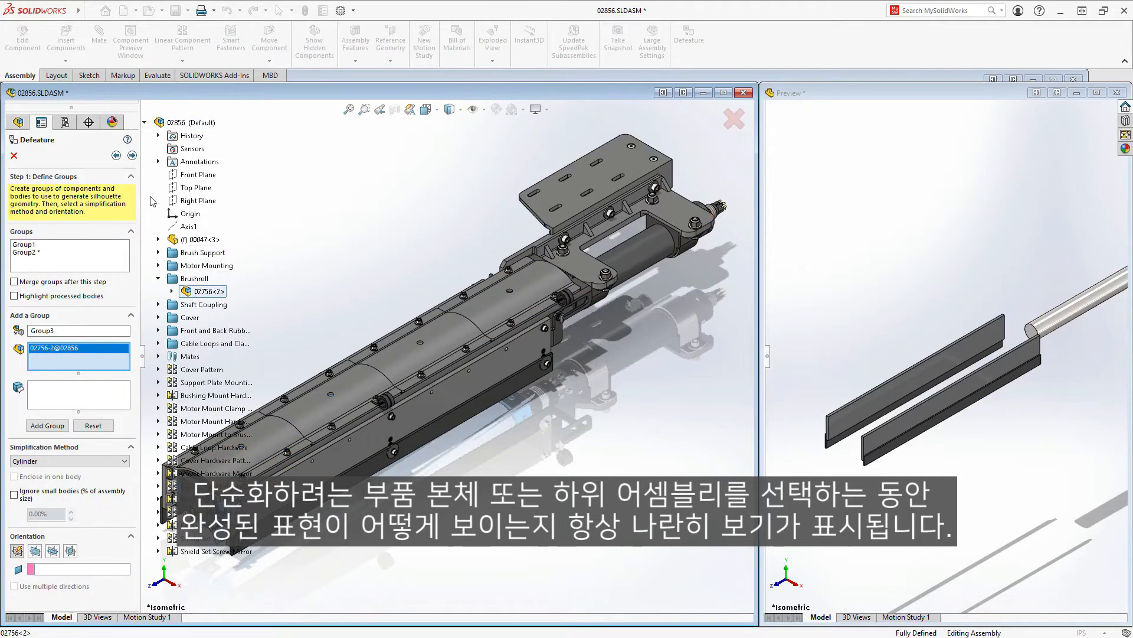
pyautogui.click(145, 123)
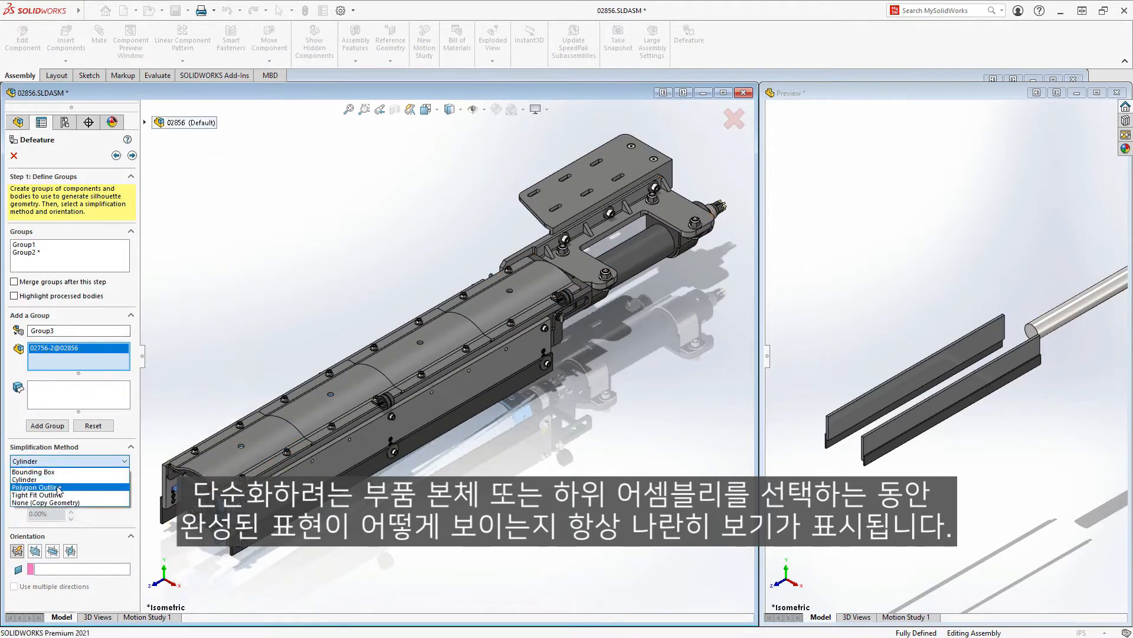
pyautogui.click(43, 486)
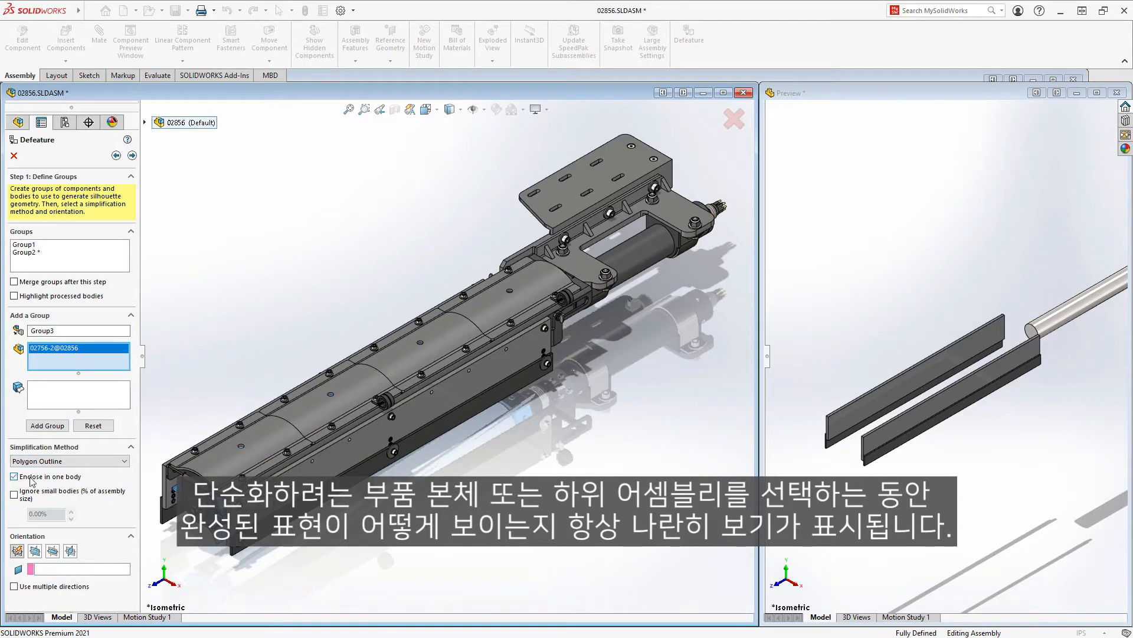
pyautogui.click(35, 551)
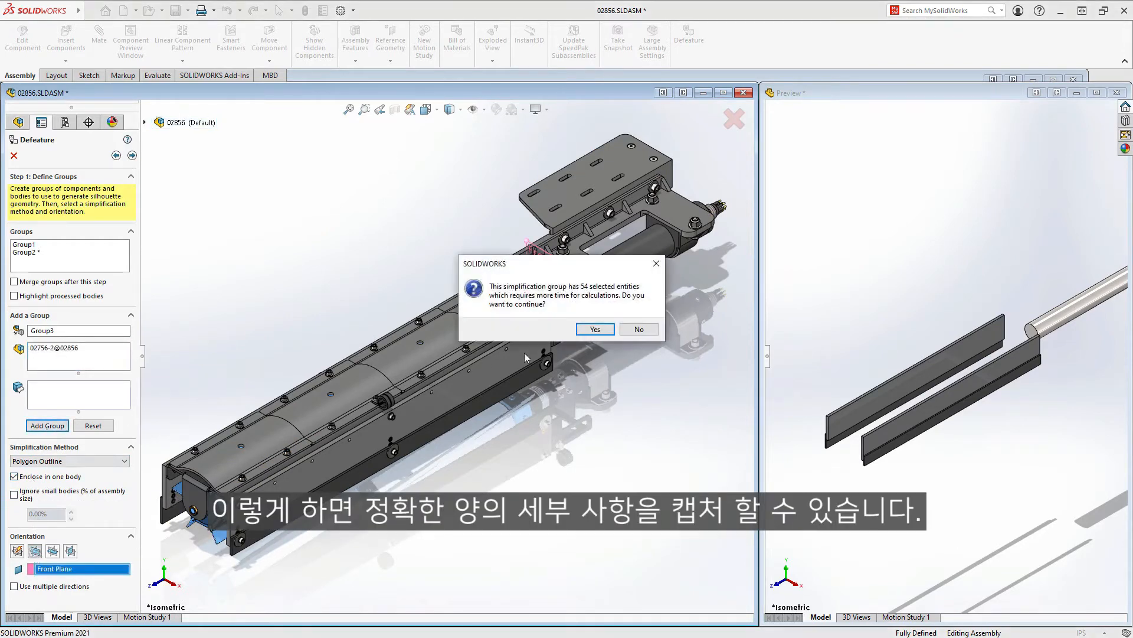
# Accept the calculation warning and set the 03037 covers to an enclosed Tight Fit Outline.
pyautogui.click(595, 329)
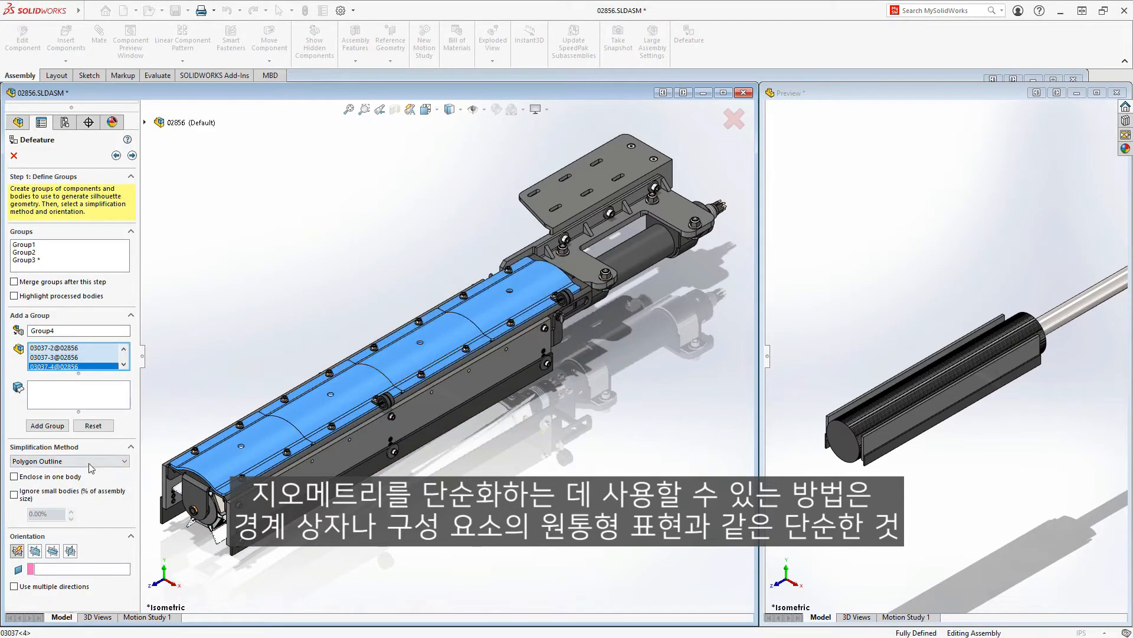
pyautogui.click(64, 460)
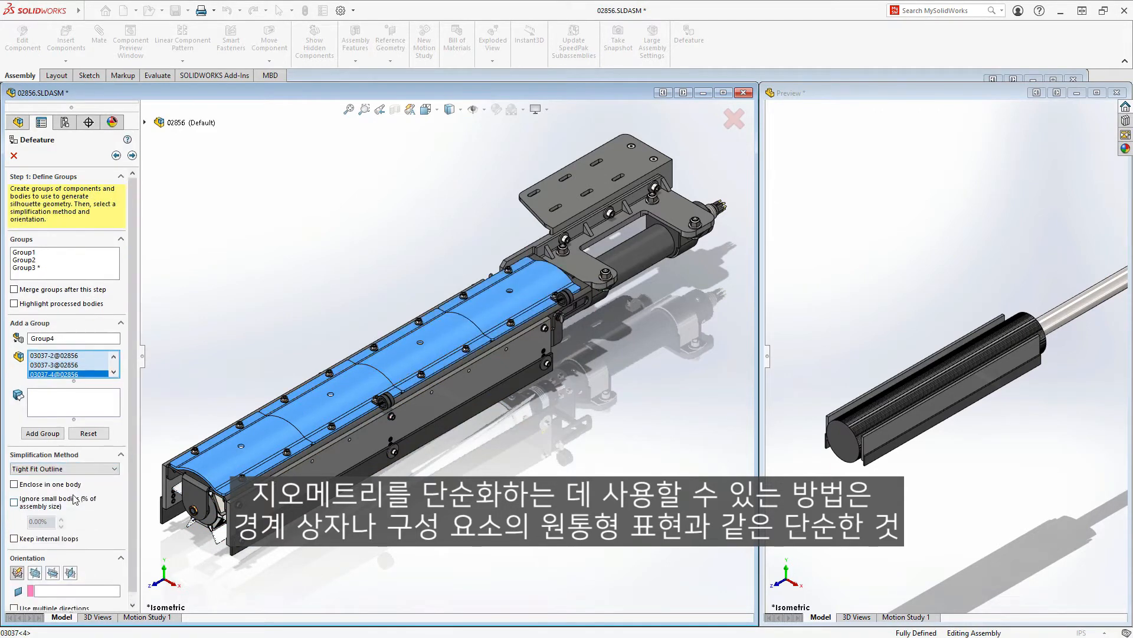
pyautogui.click(14, 484)
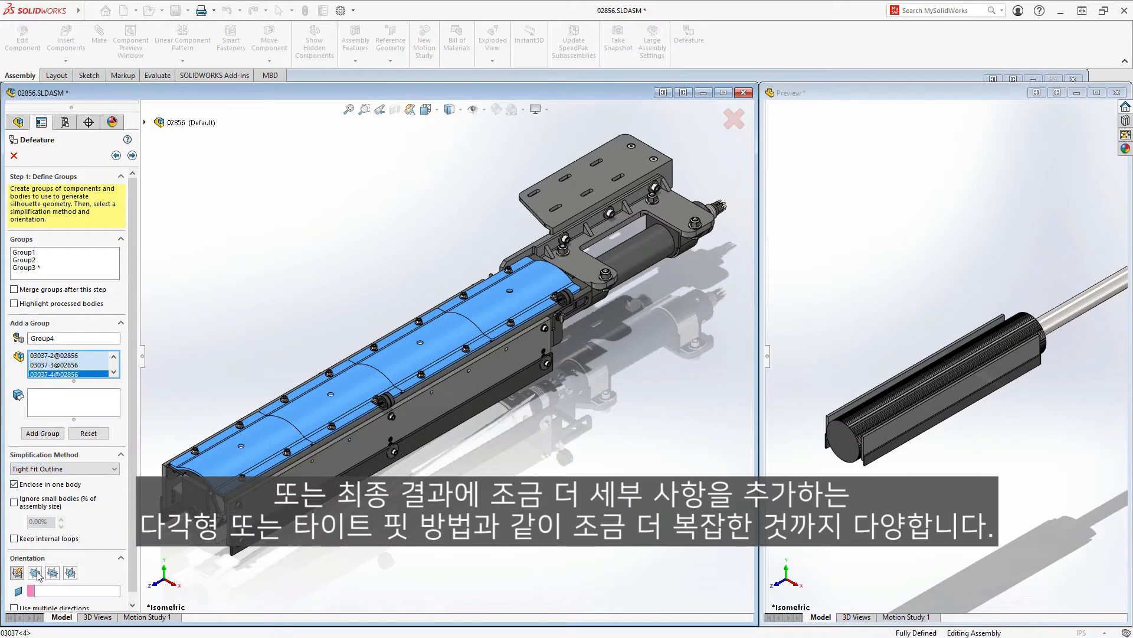
pyautogui.click(42, 433)
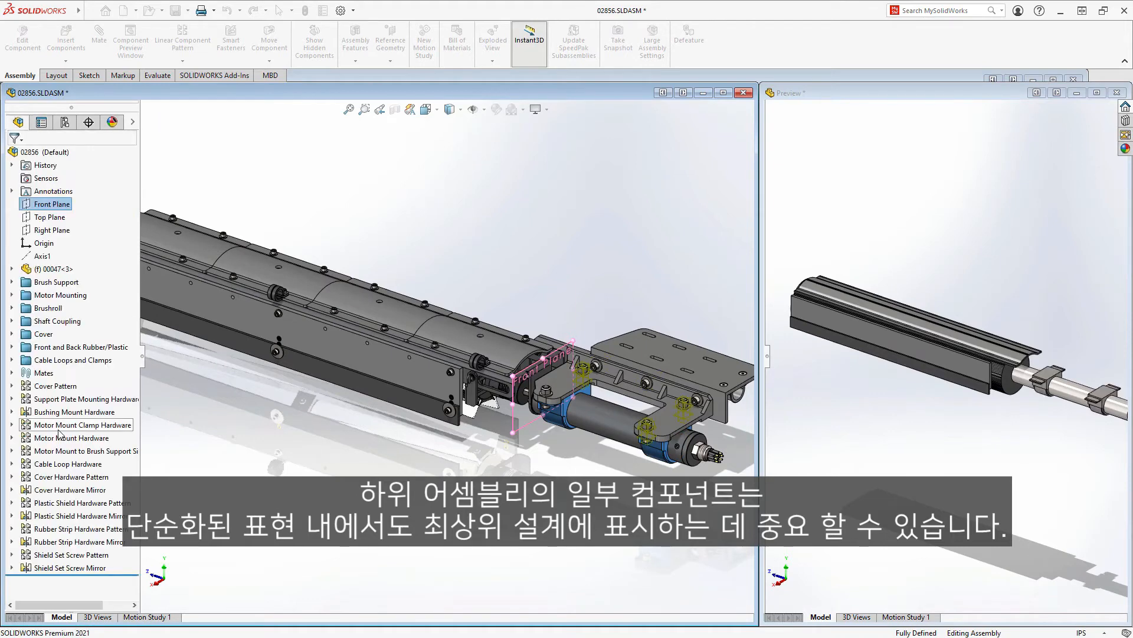
# Add groups, including brackets 03024-1 and 03020-1 with None (Copy Geometry), then advance.
pyautogui.click(687, 39)
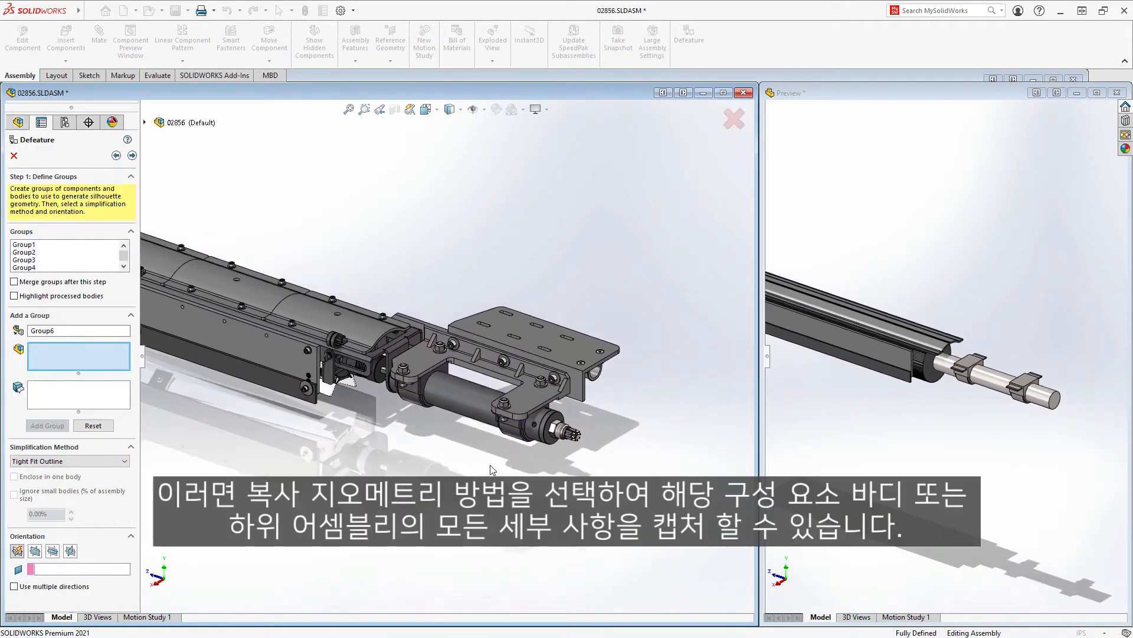
pyautogui.click(470, 354)
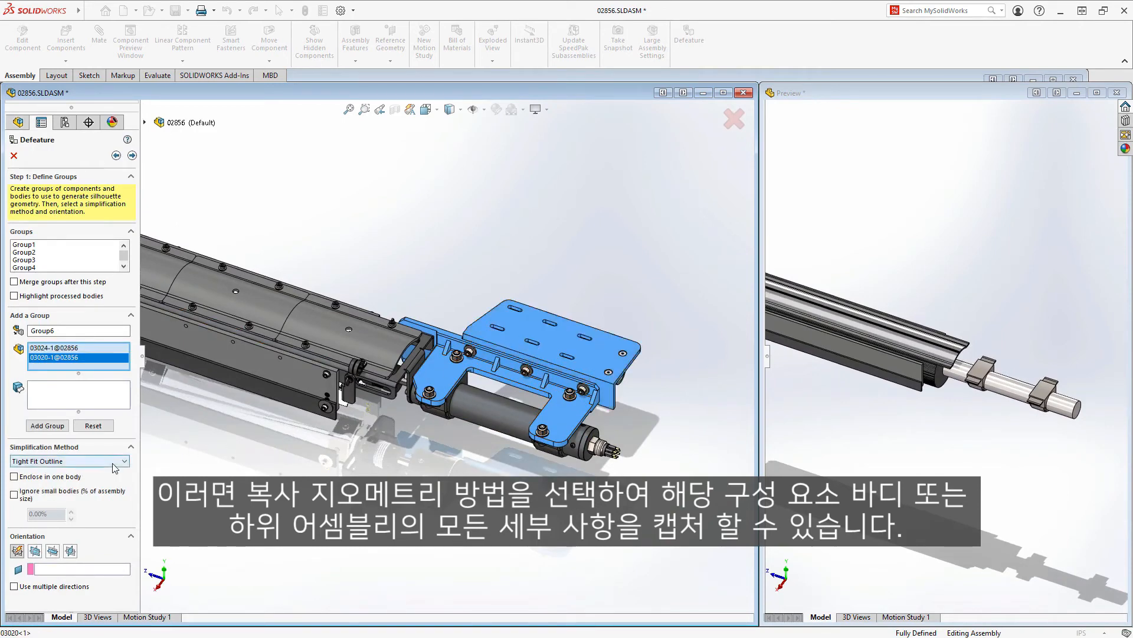
pyautogui.click(69, 460)
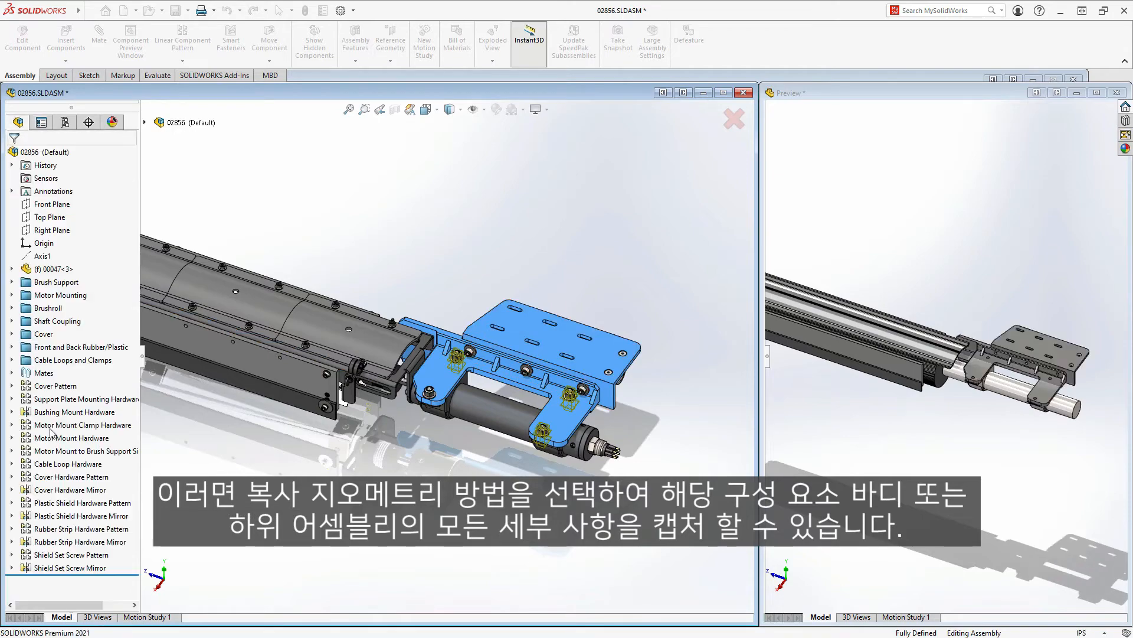
pyautogui.click(688, 39)
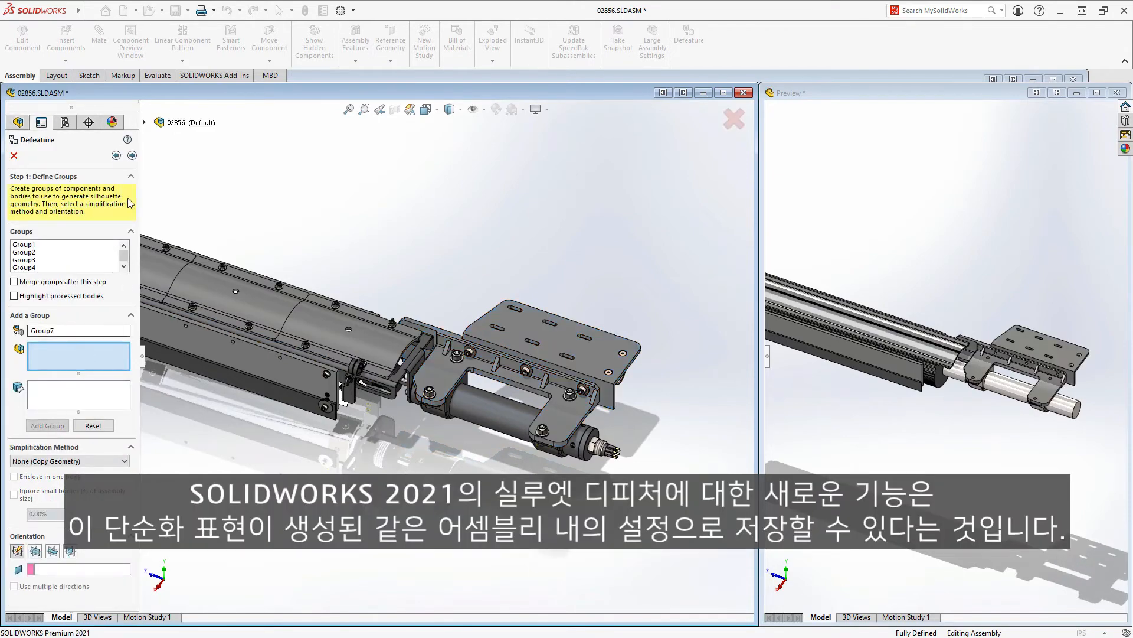
pyautogui.click(149, 138)
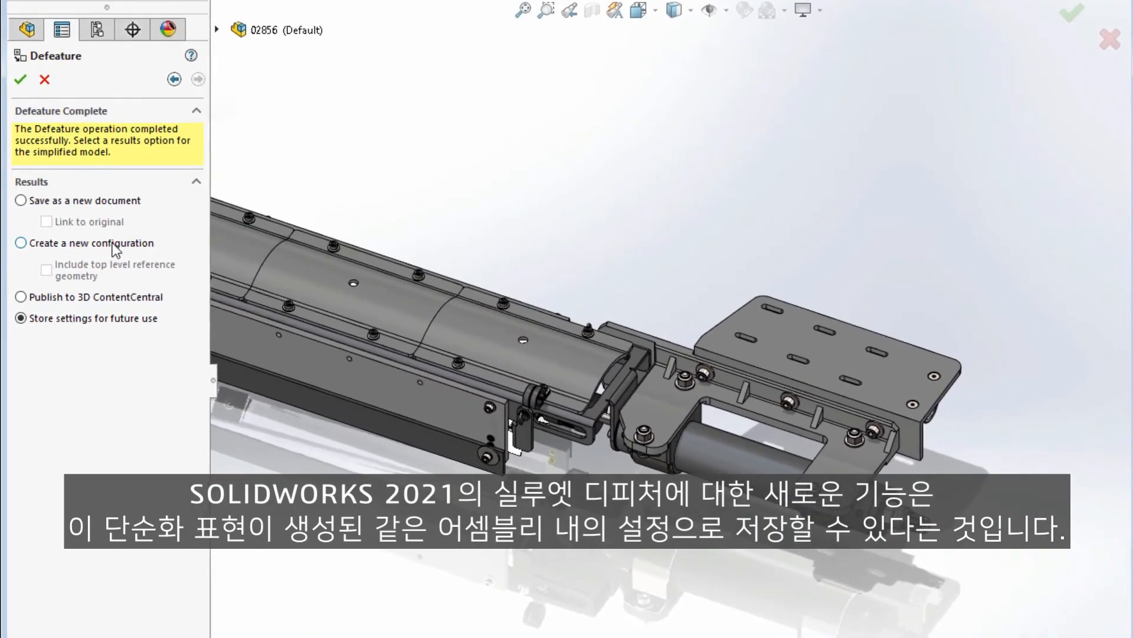
# Store the defeatured silhouette result as the new Default_defeature configuration of 02856.
pyautogui.click(22, 243)
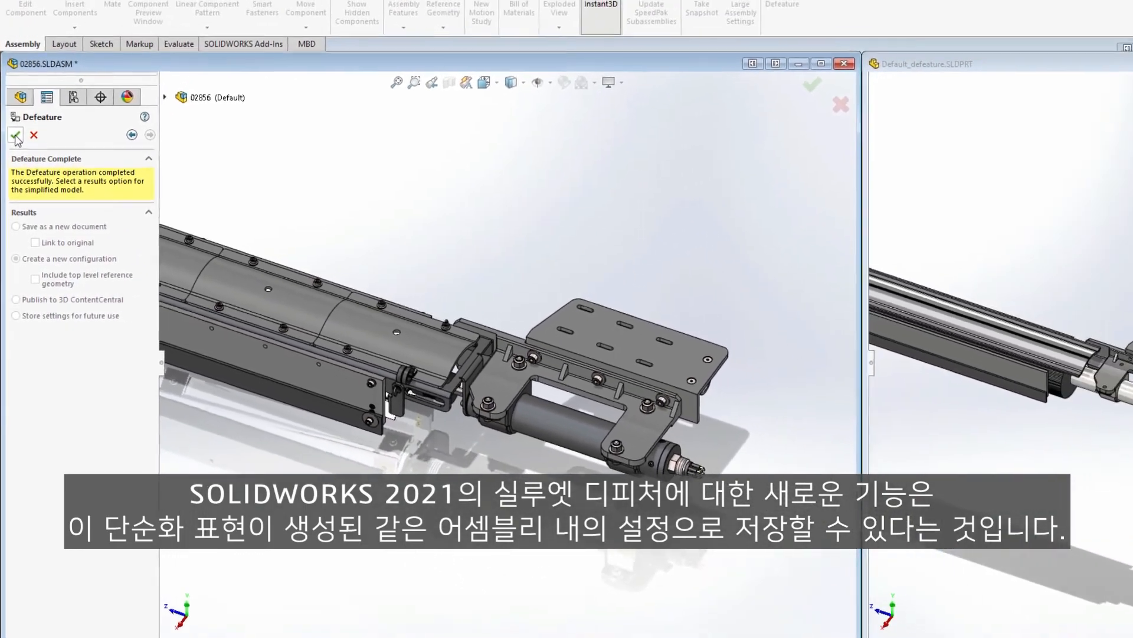
pyautogui.click(14, 136)
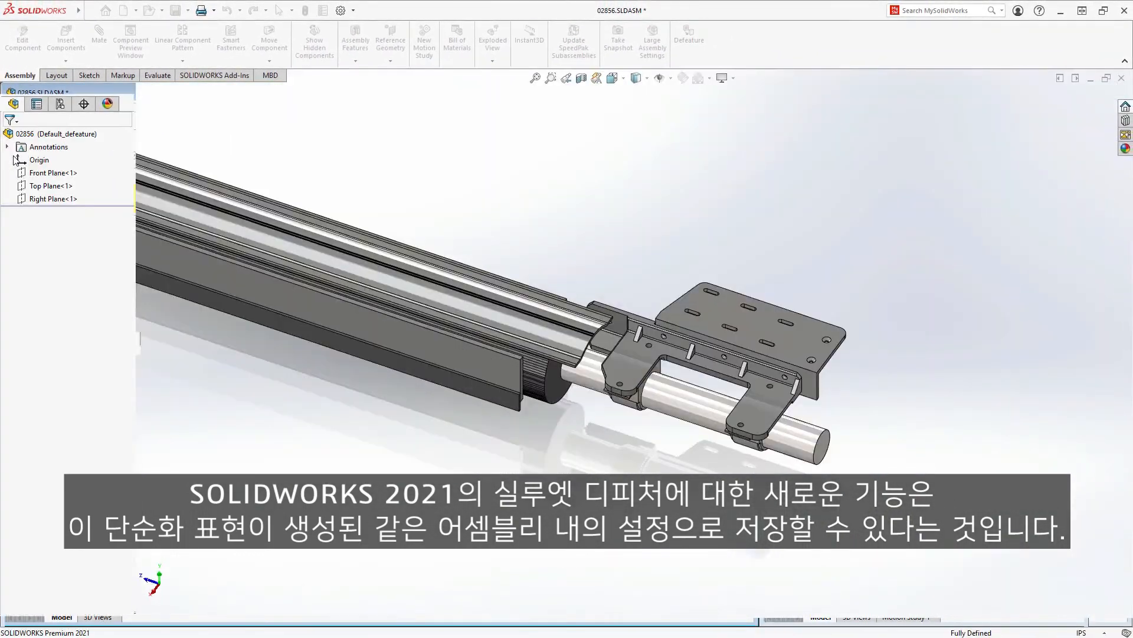
pyautogui.click(299, 447)
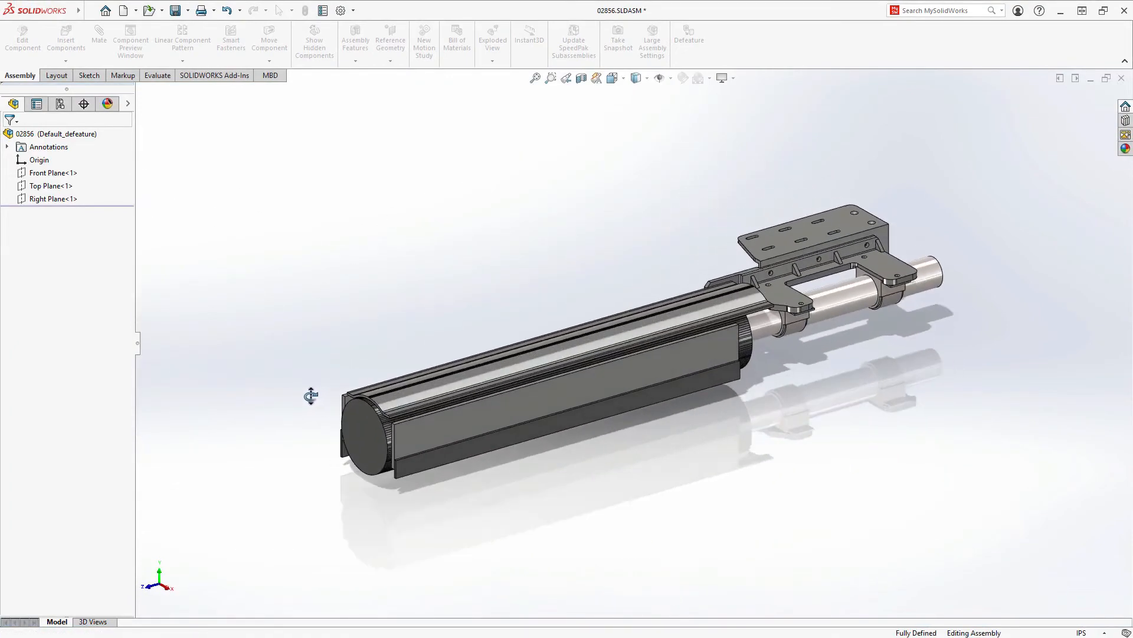
pyautogui.click(60, 104)
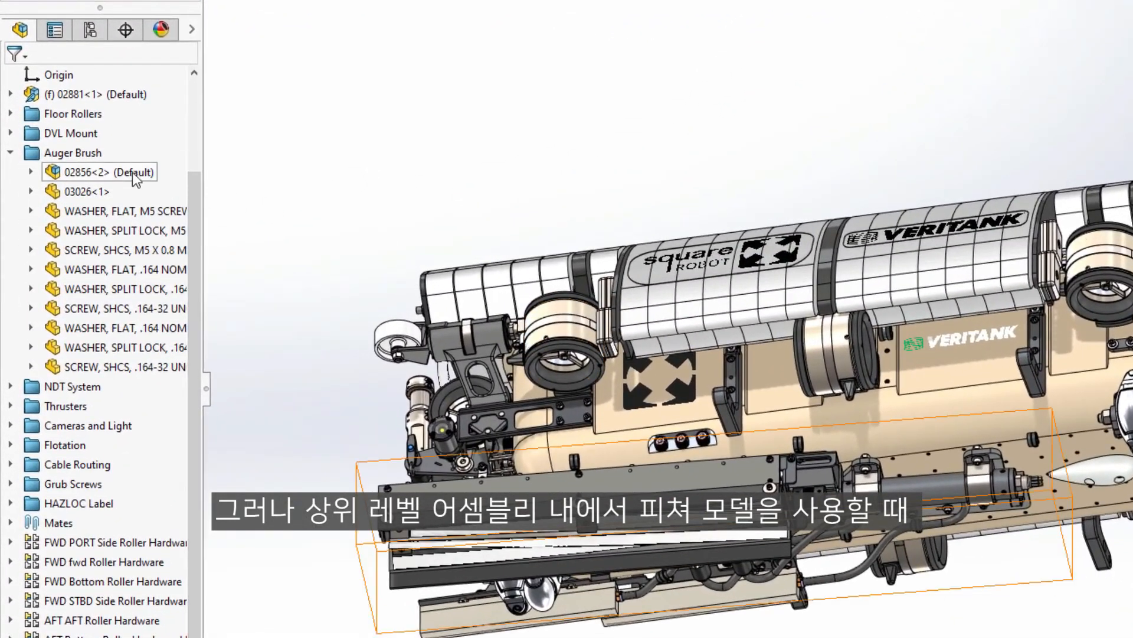
# Show the context menu for 02856<2> under Auger Brush, which offers Use Defeatured.
pyautogui.rightClick(120, 171)
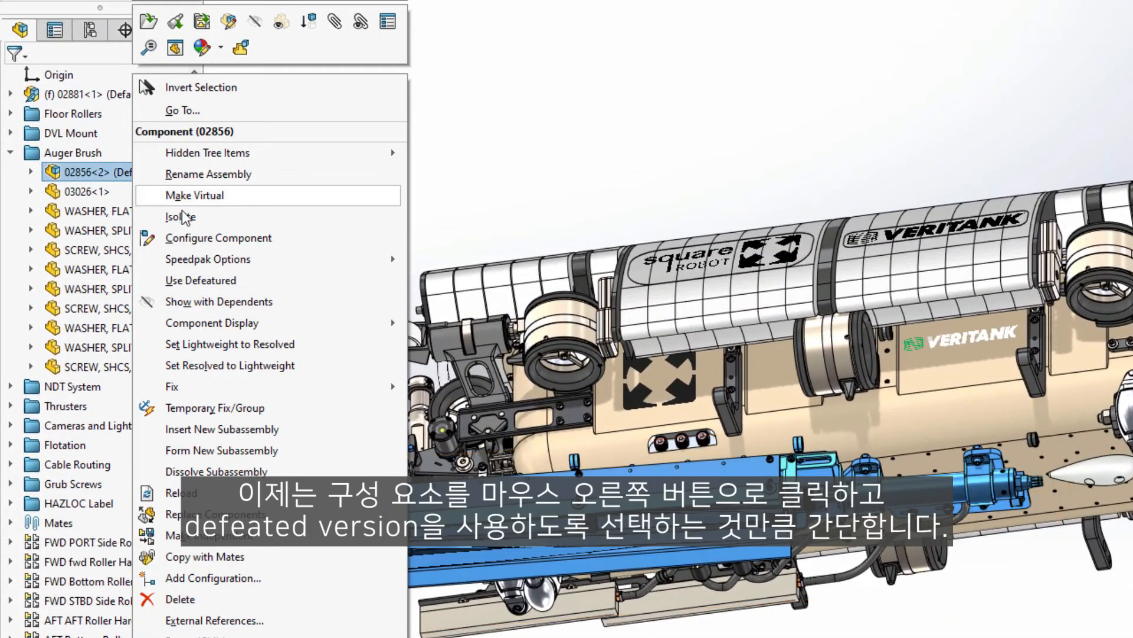